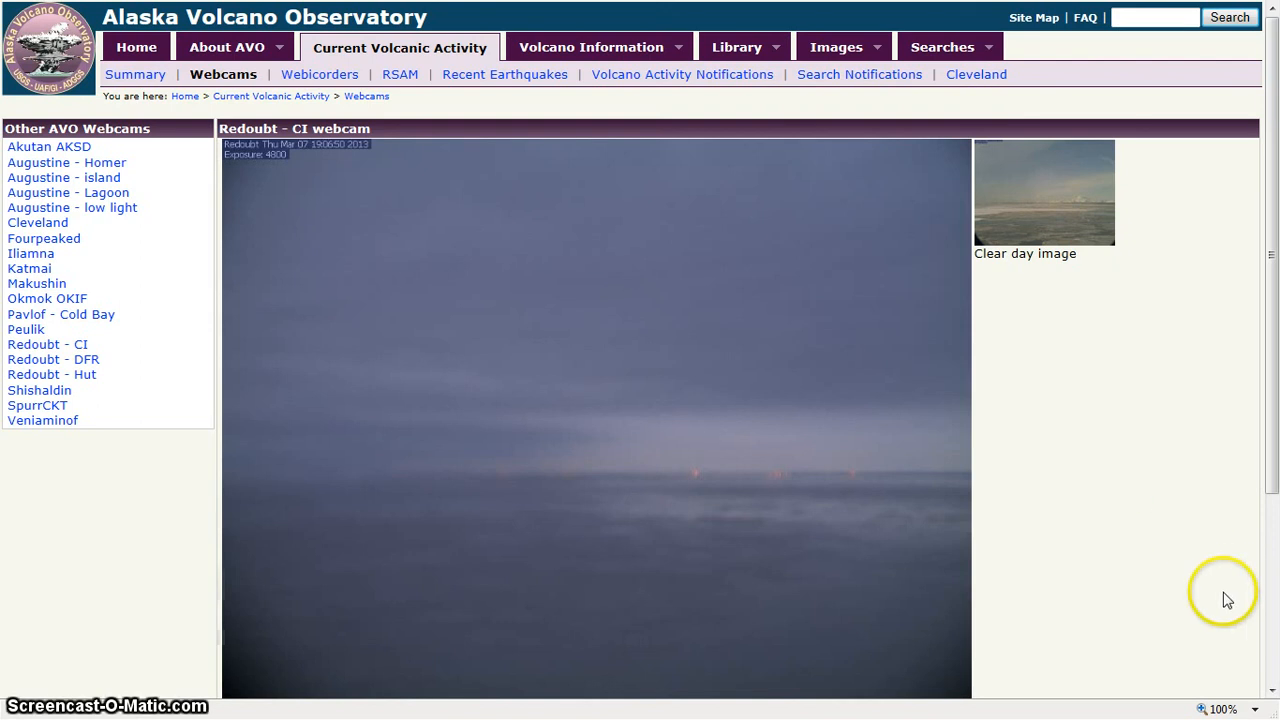
mouse_move(1128, 508)
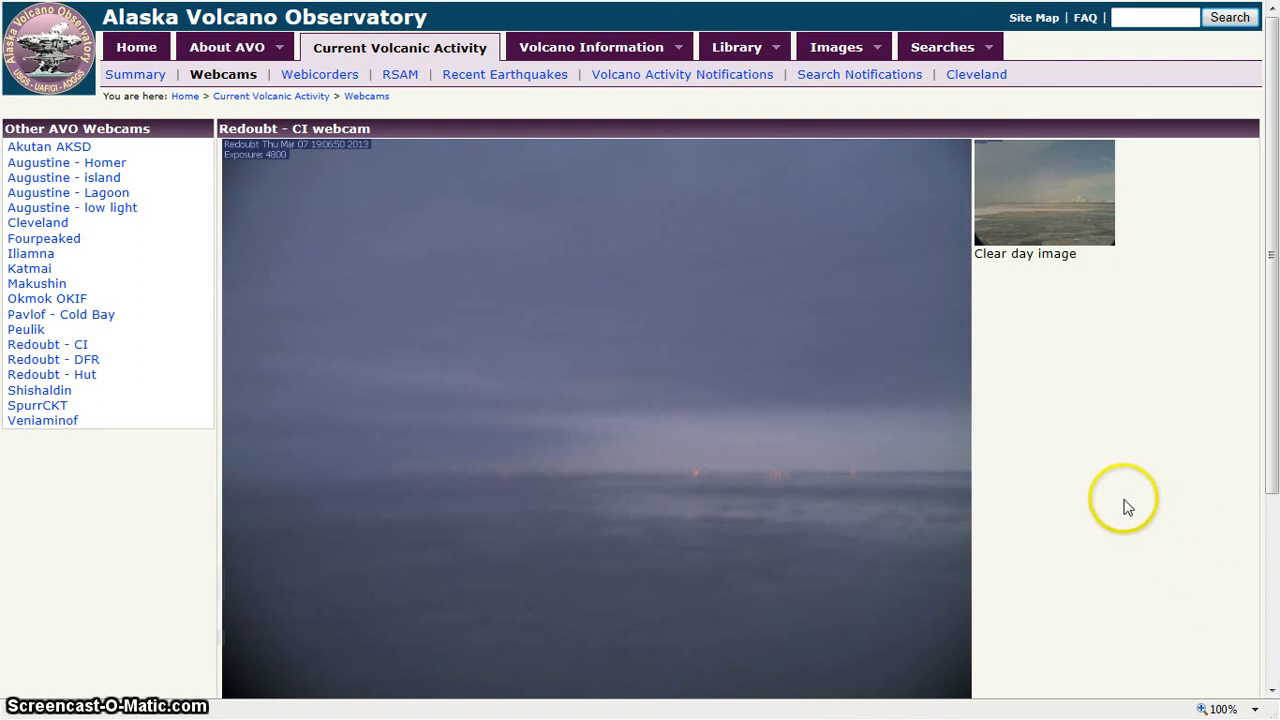
mouse_move(1090, 500)
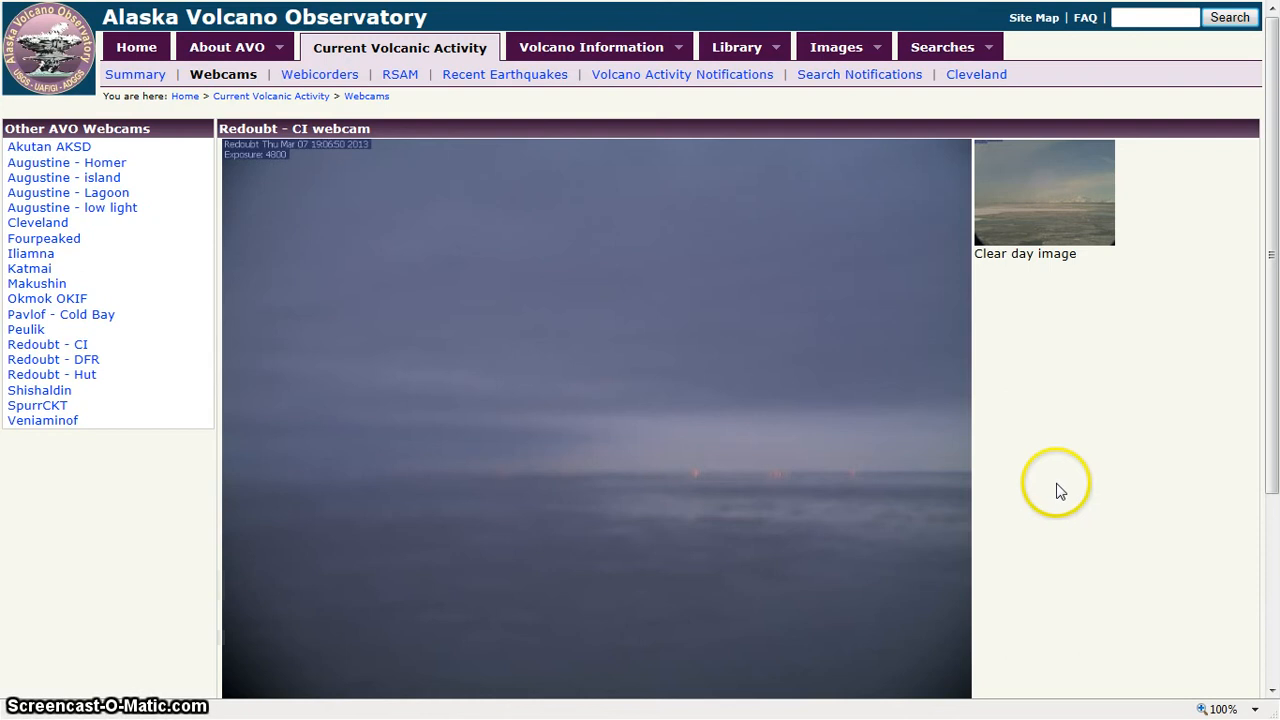
mouse_move(828, 512)
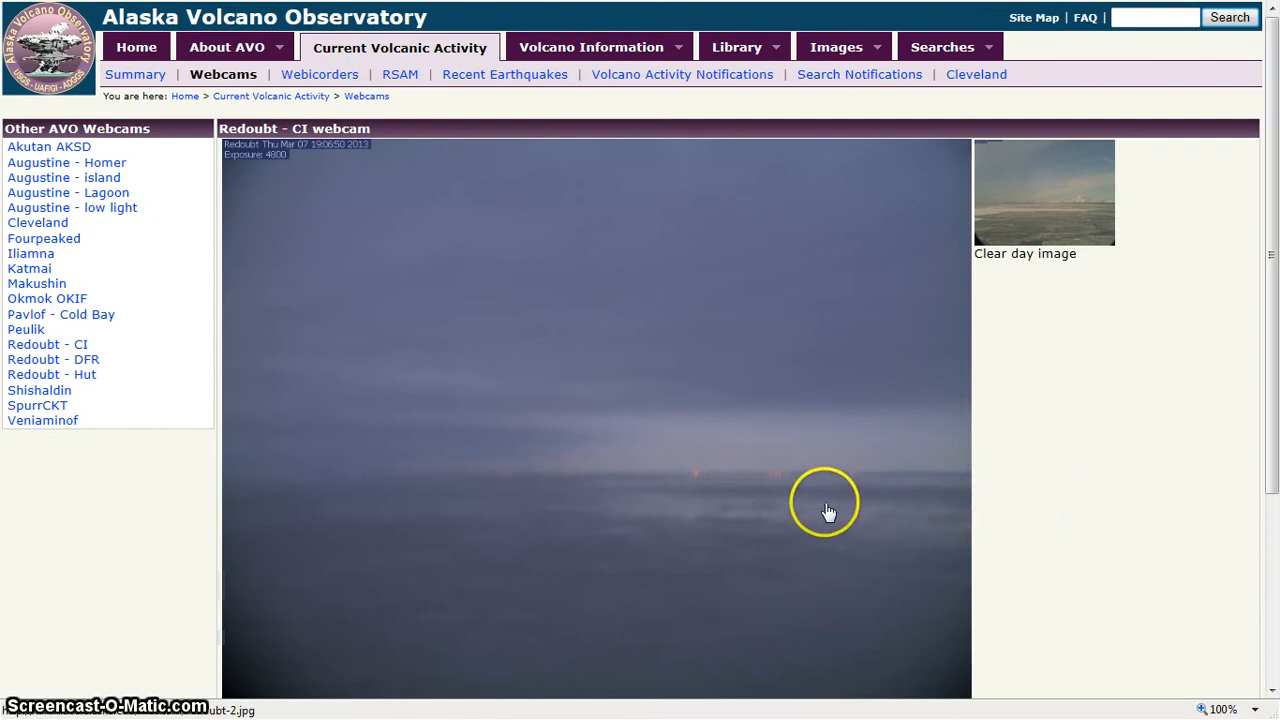
mouse_move(1272, 660)
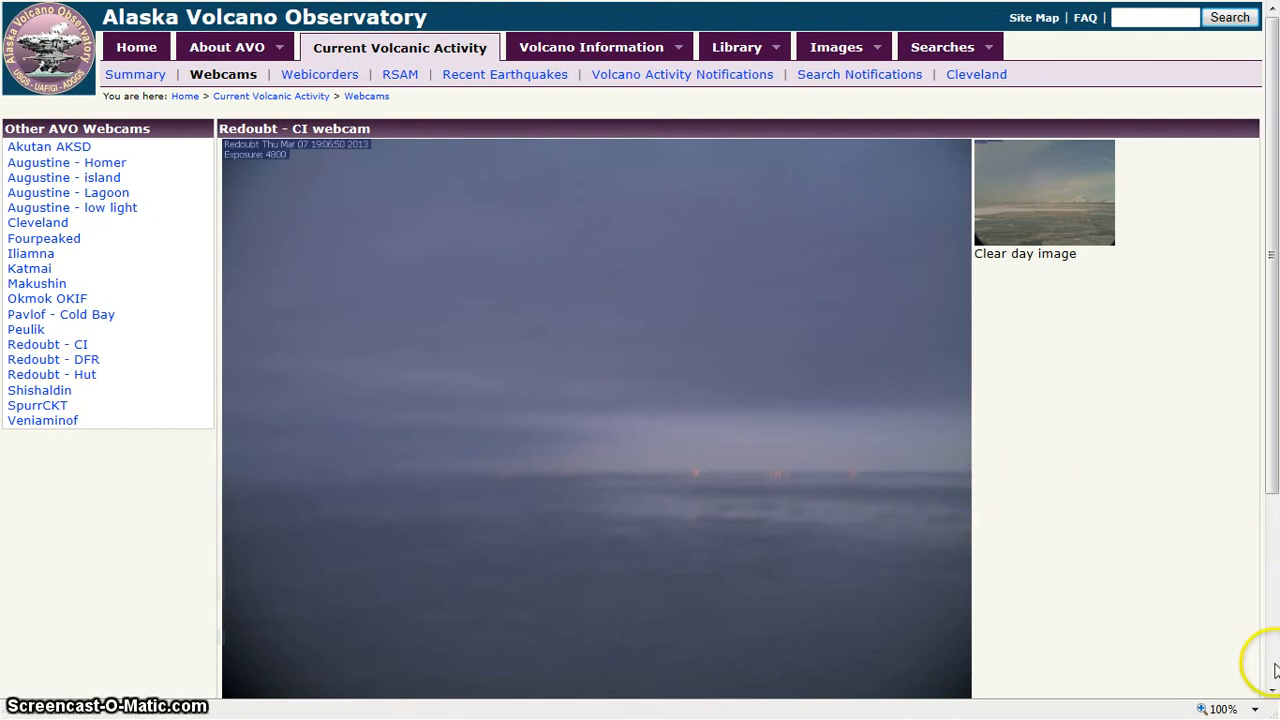
Step: Set Internet Explorer's page zoom to 400% from the status-bar zoom list
click(1220, 708)
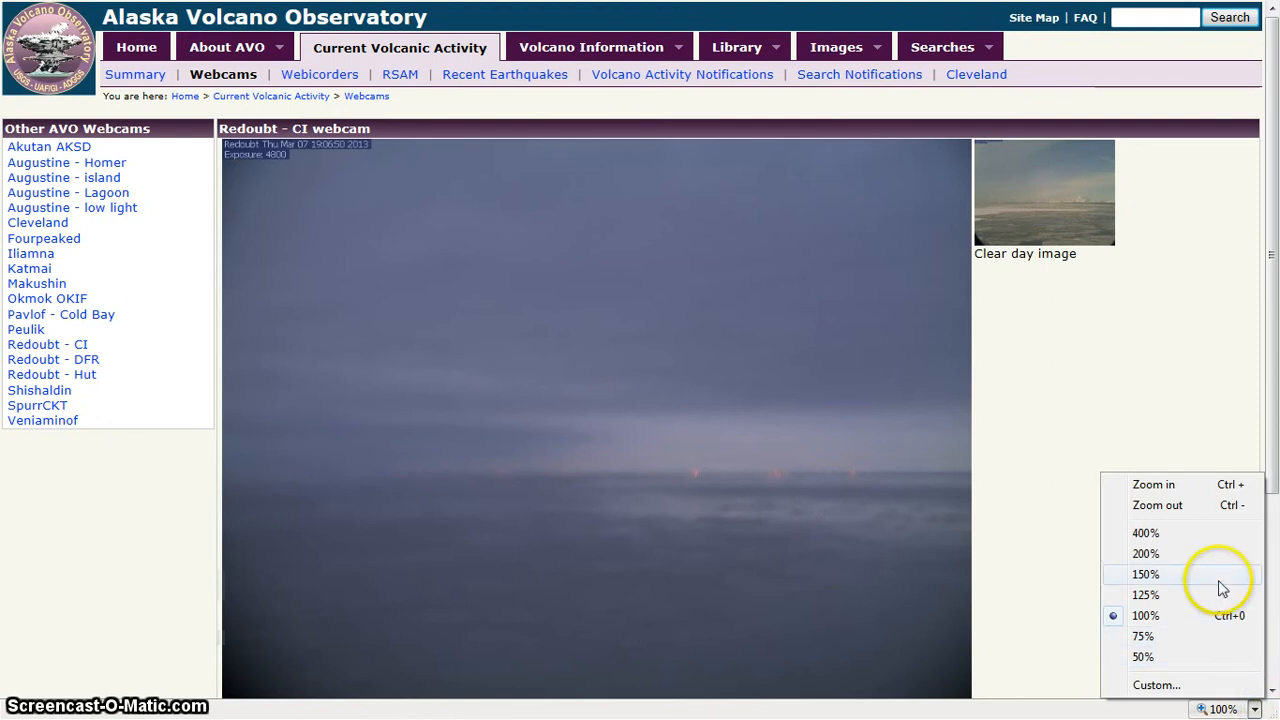
click(1144, 532)
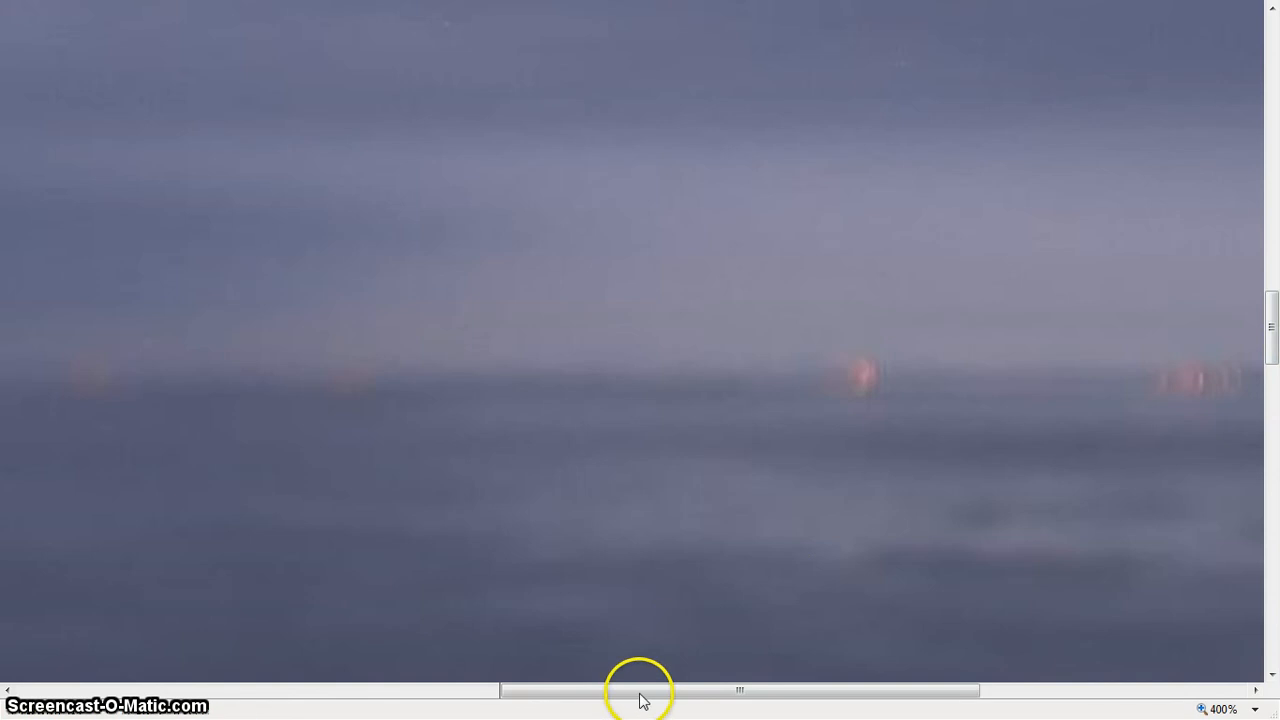
click(1222, 708)
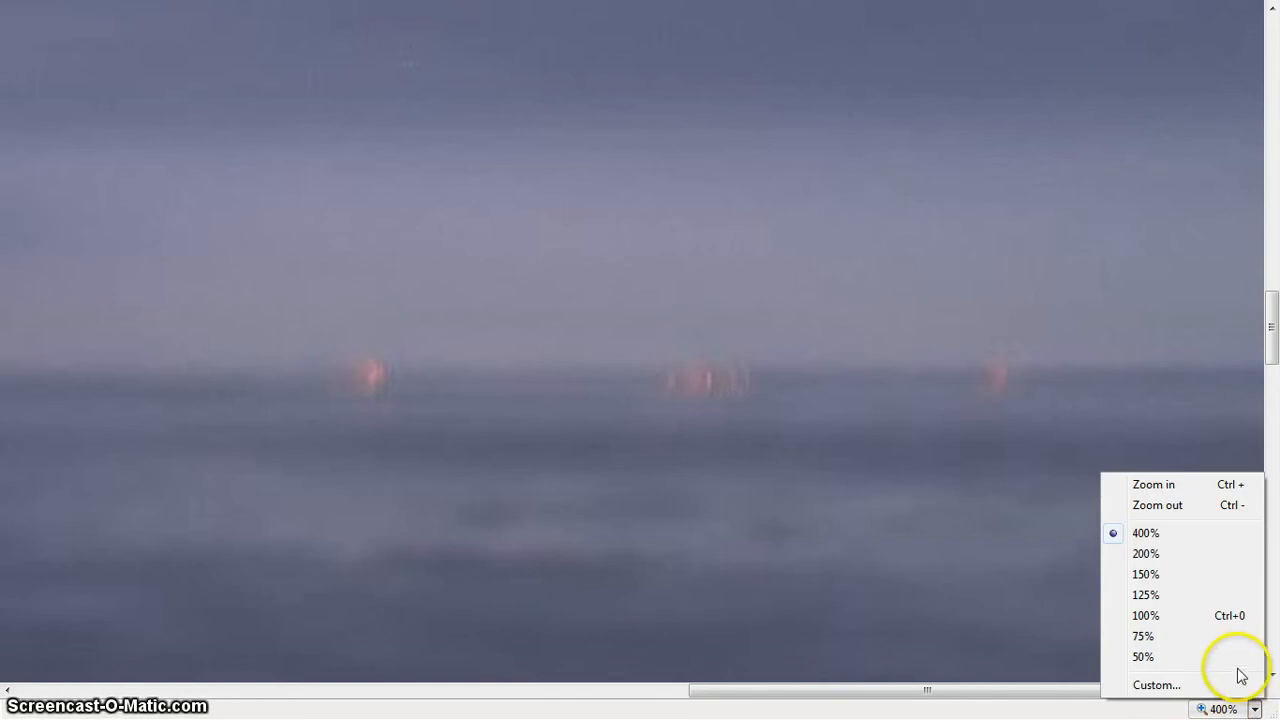
Step: Enter a custom zoom of 2000, which caps the page at the 1000% maximum
click(1156, 684)
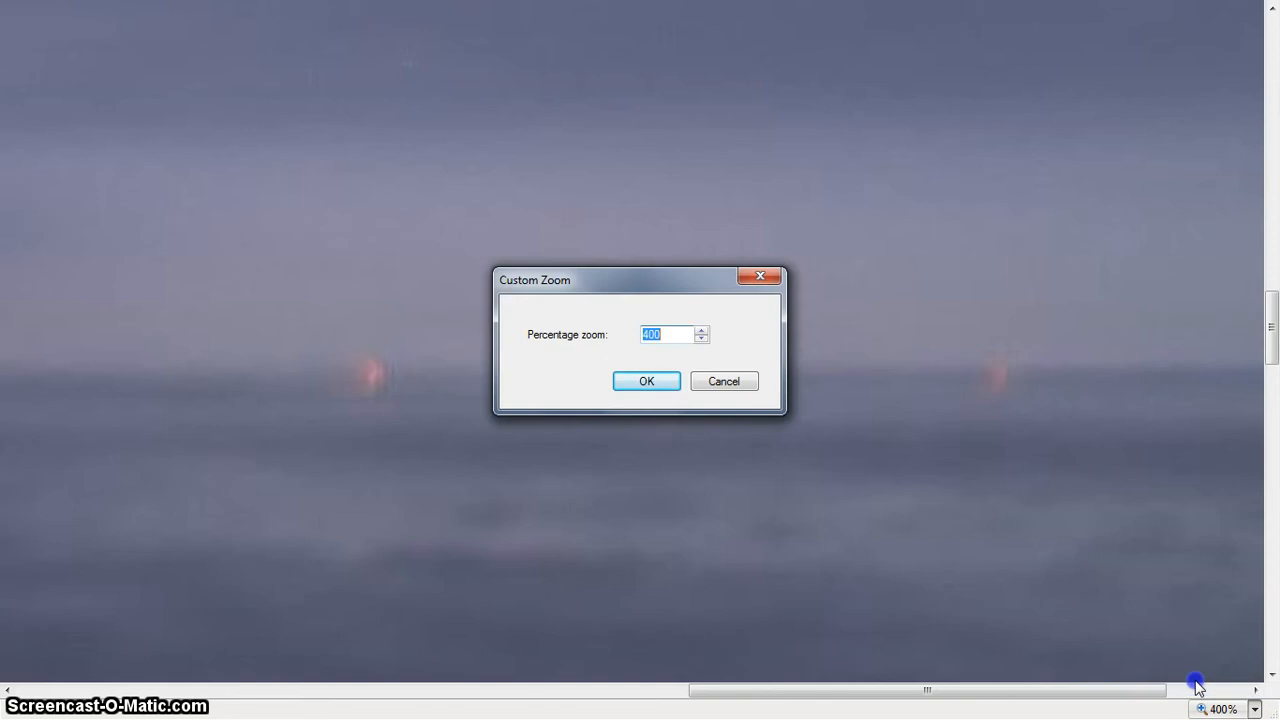
text(2000)
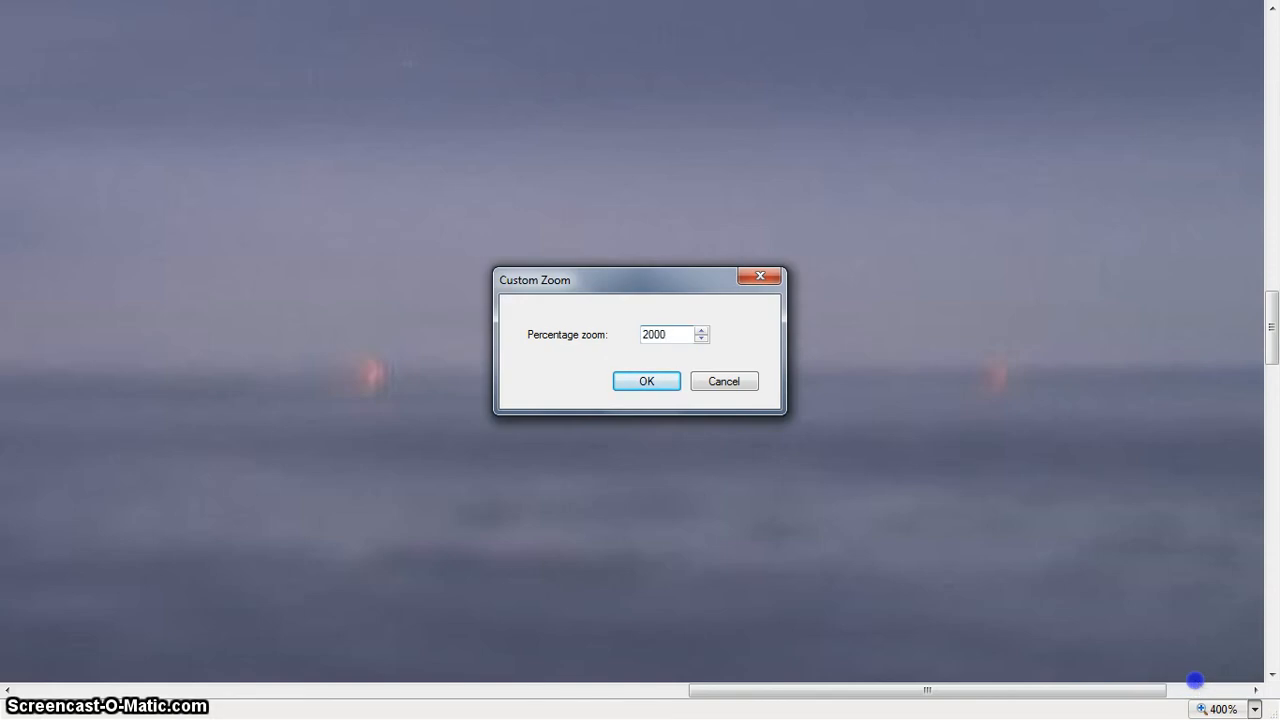
click(646, 380)
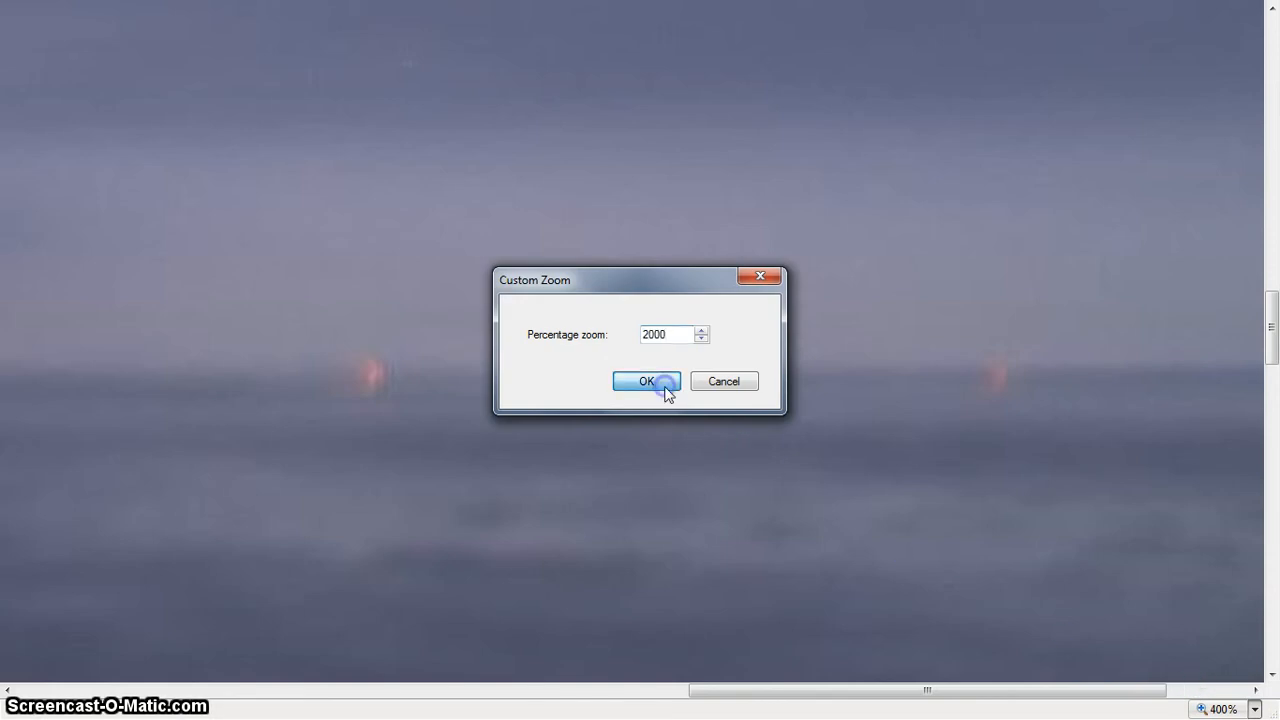
click(646, 380)
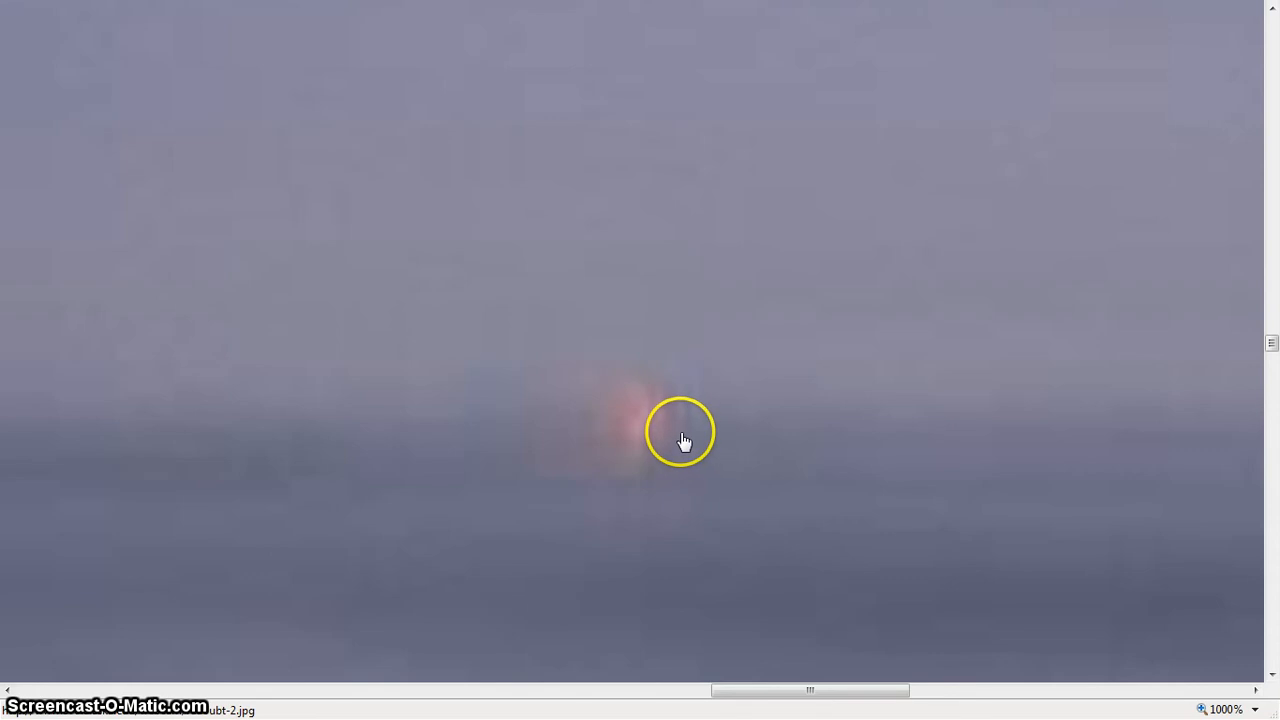
mouse_move(696, 444)
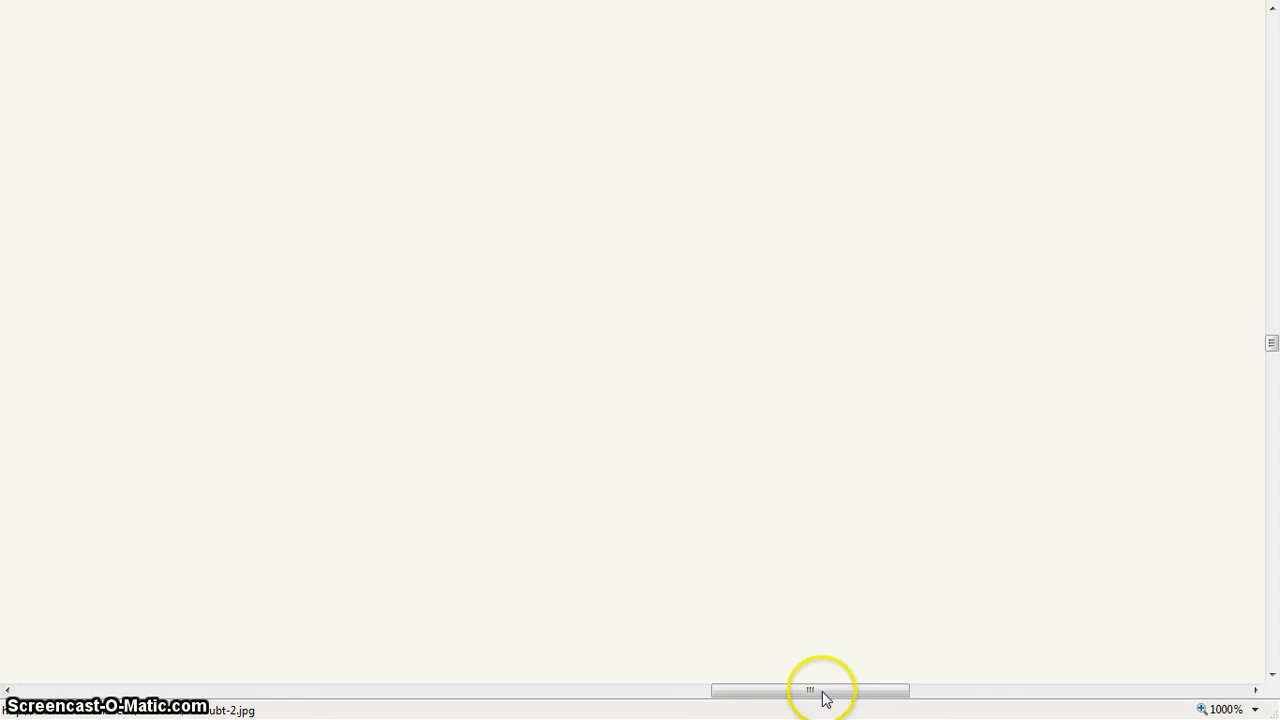
Step: Pan the zoomed webcam image with the horizontal scrollbar
drag(810, 690, 696, 690)
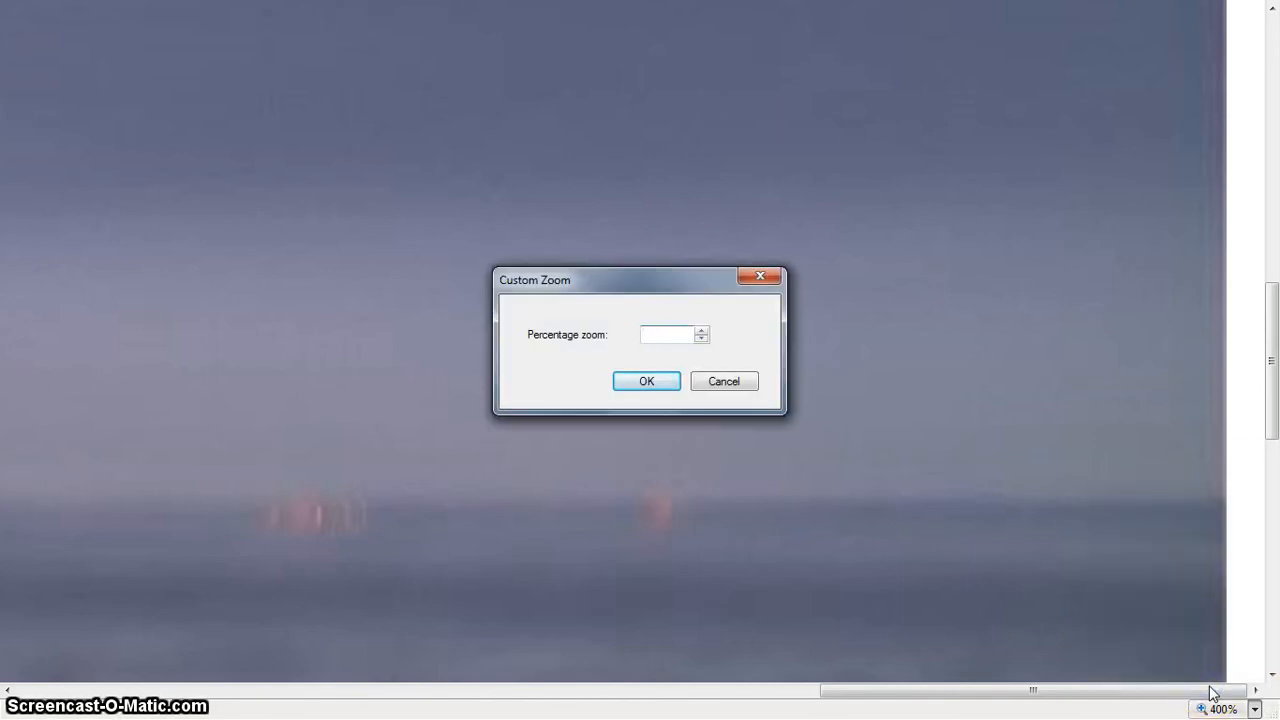
Step: Apply a custom zoom of 2000, magnifying the image to the 1000% maximum again
text(2000)
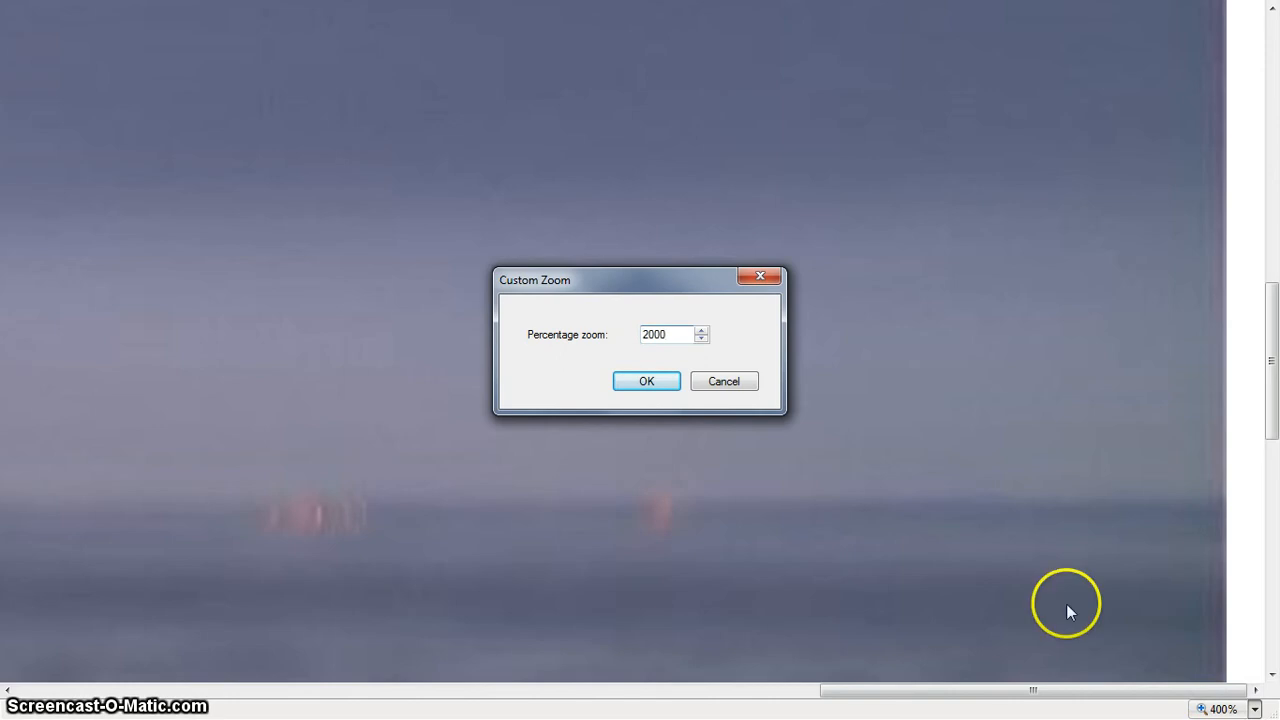
click(646, 380)
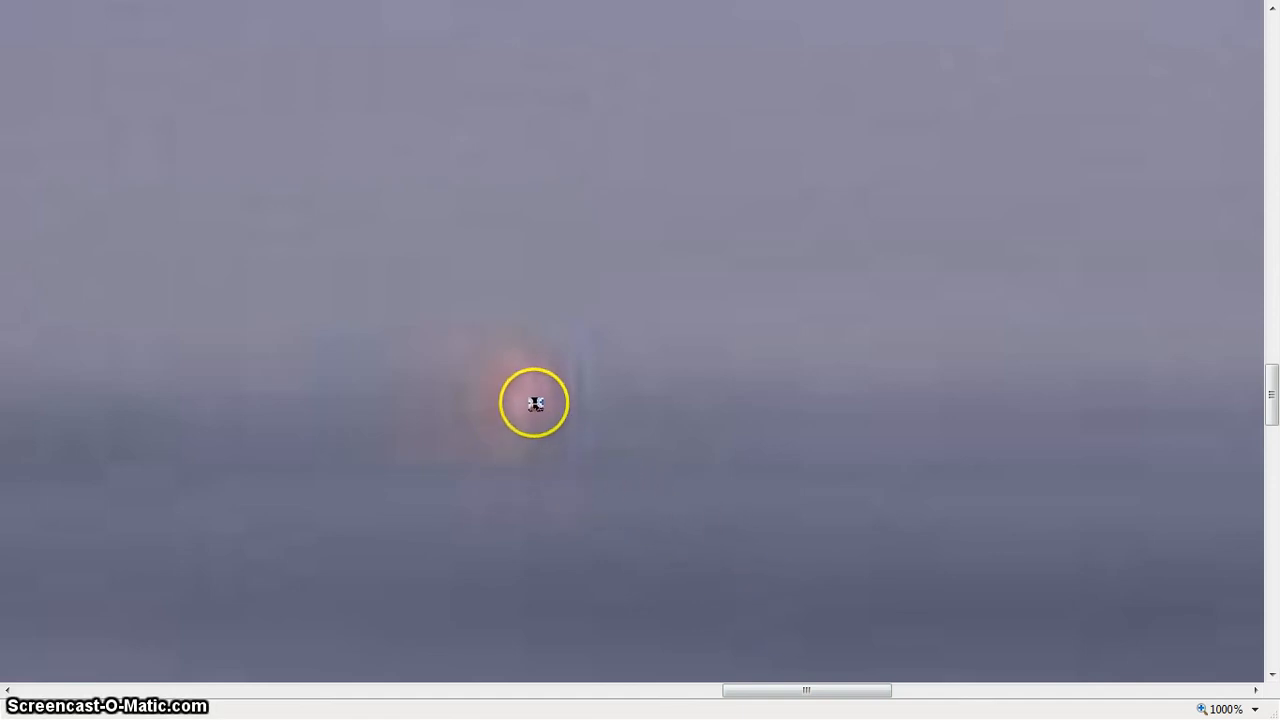
mouse_move(584, 412)
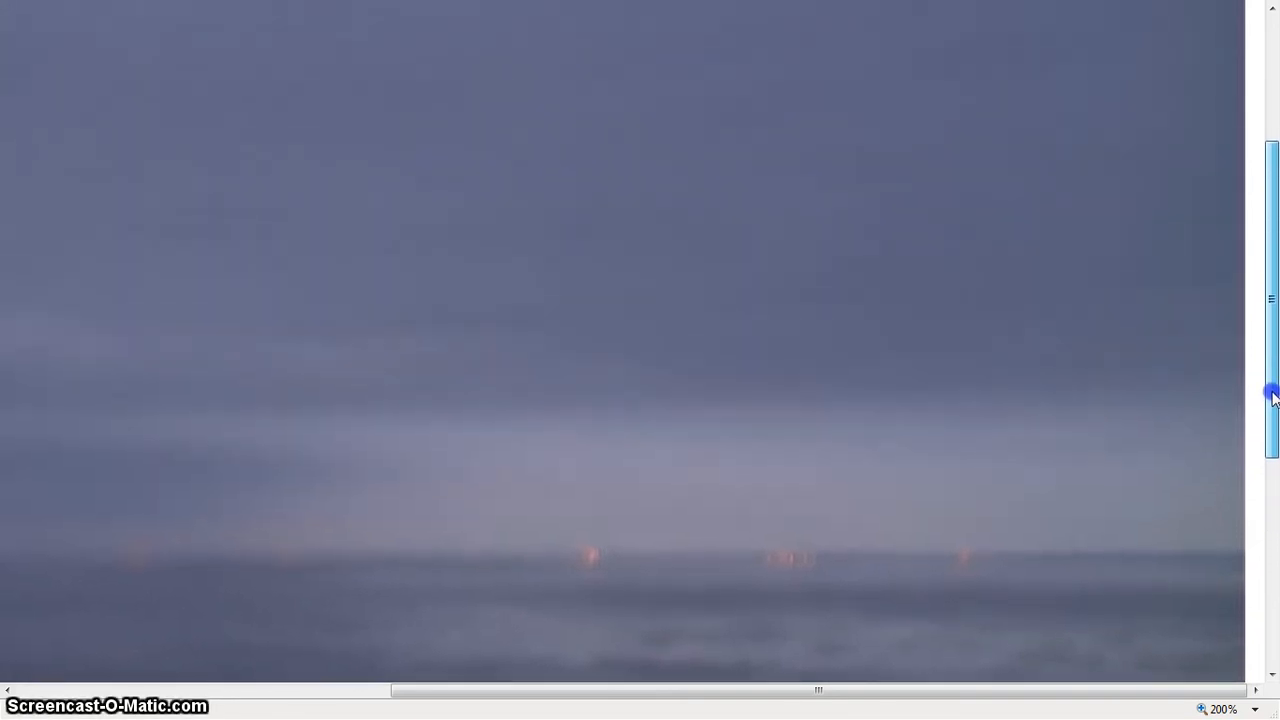
Step: Bring up the custom zoom entry from the zoom list and dismiss it unchanged
click(1220, 708)
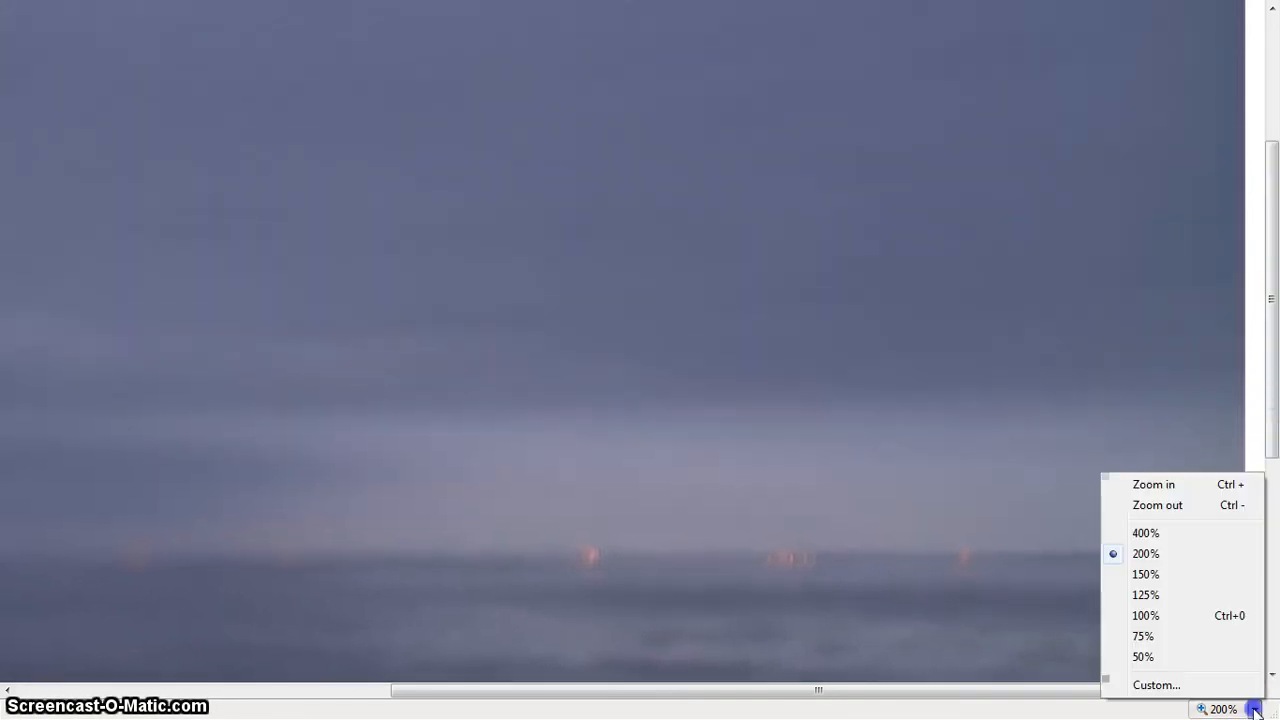
click(1156, 684)
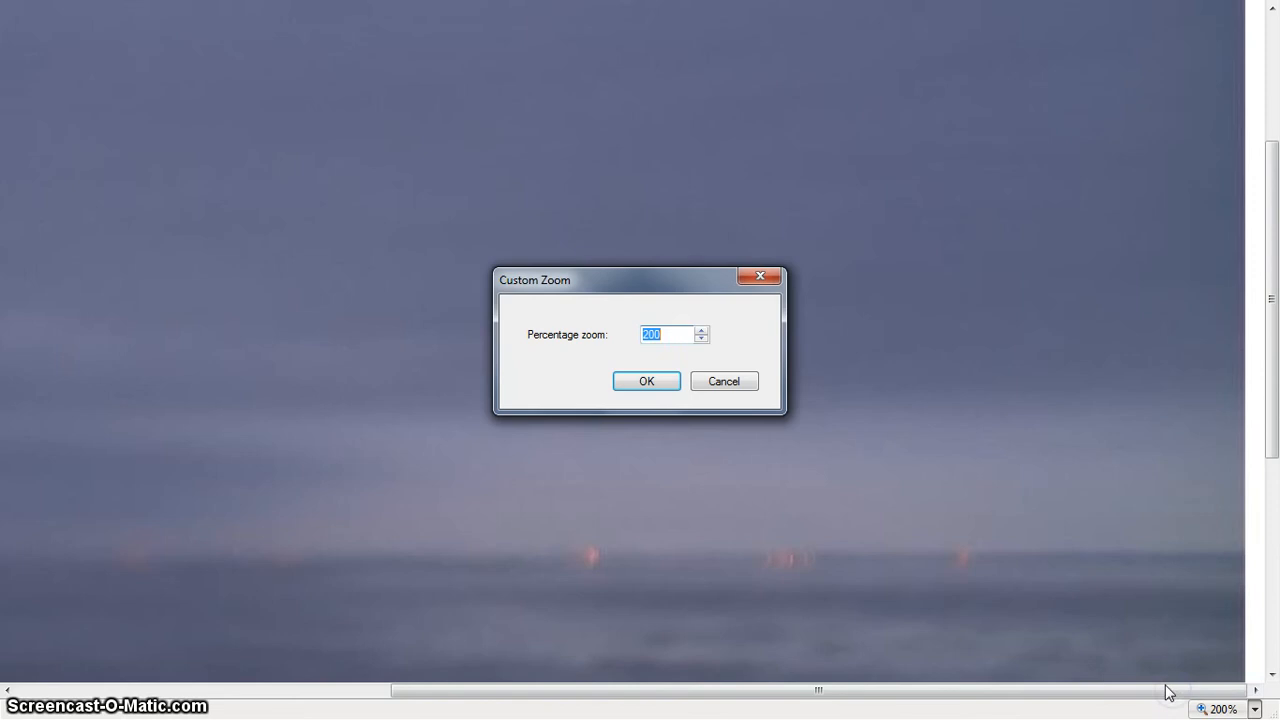
click(646, 380)
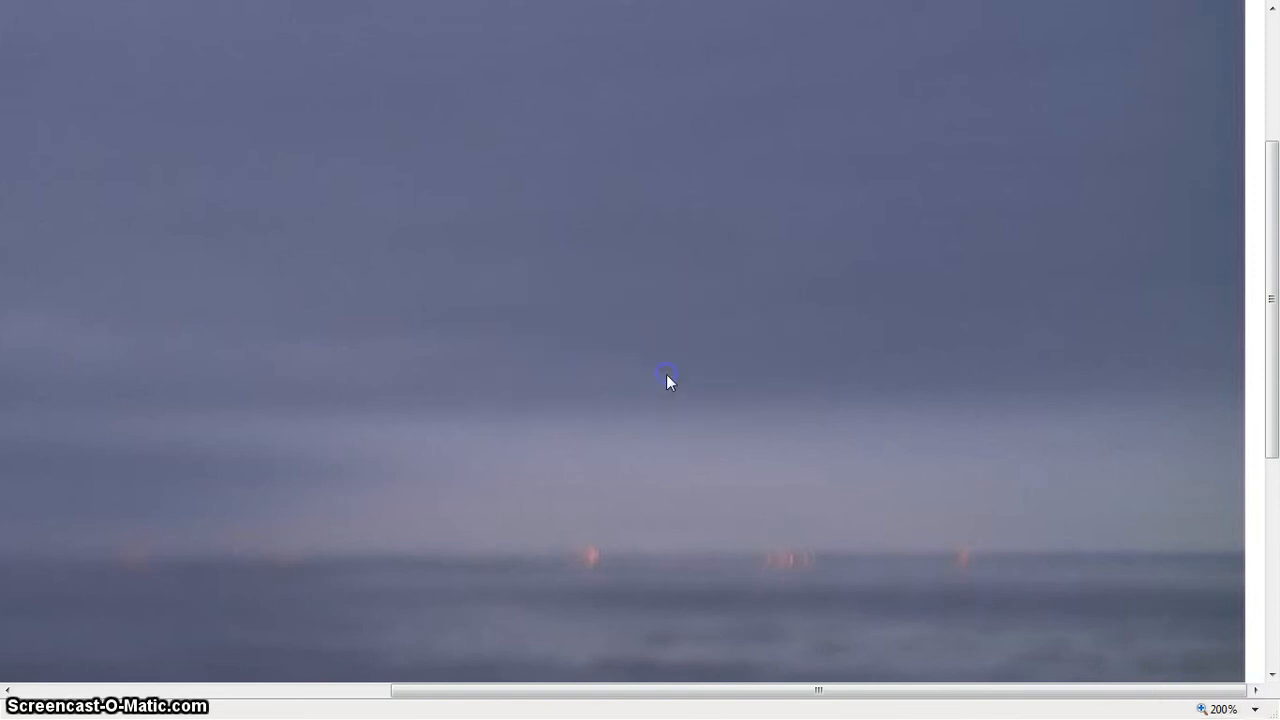
mouse_move(1128, 672)
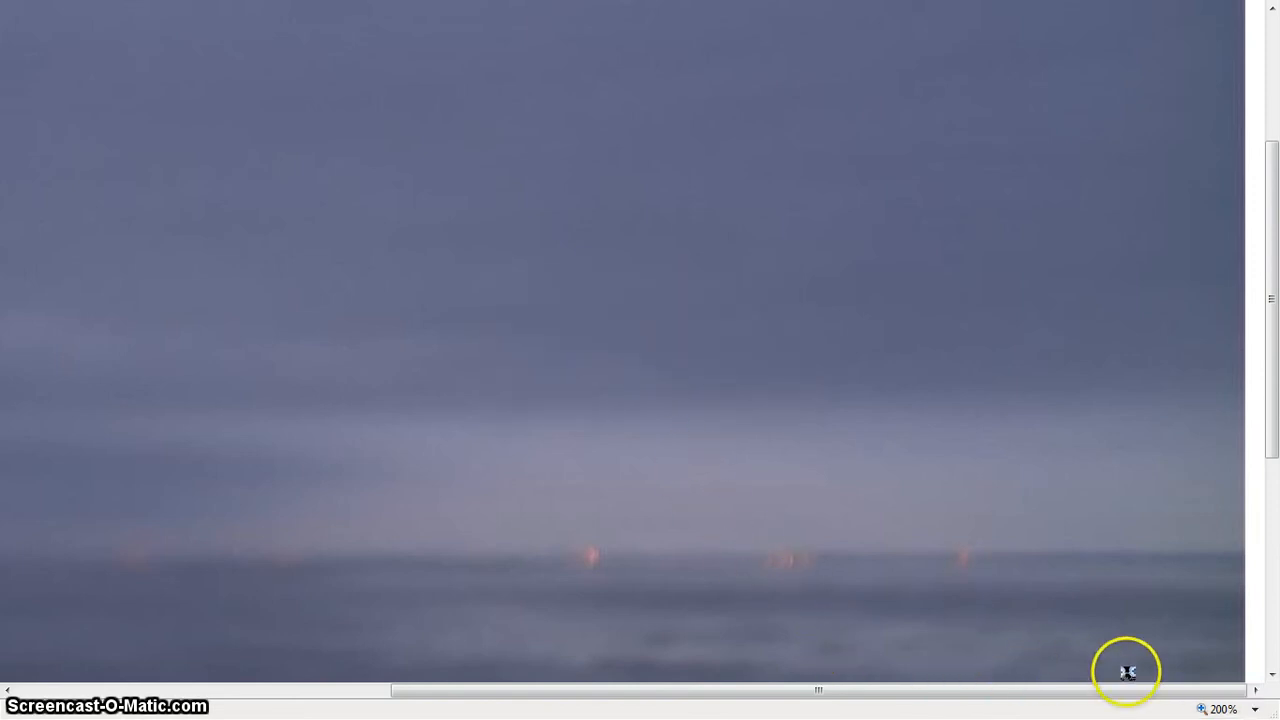
mouse_move(1192, 22)
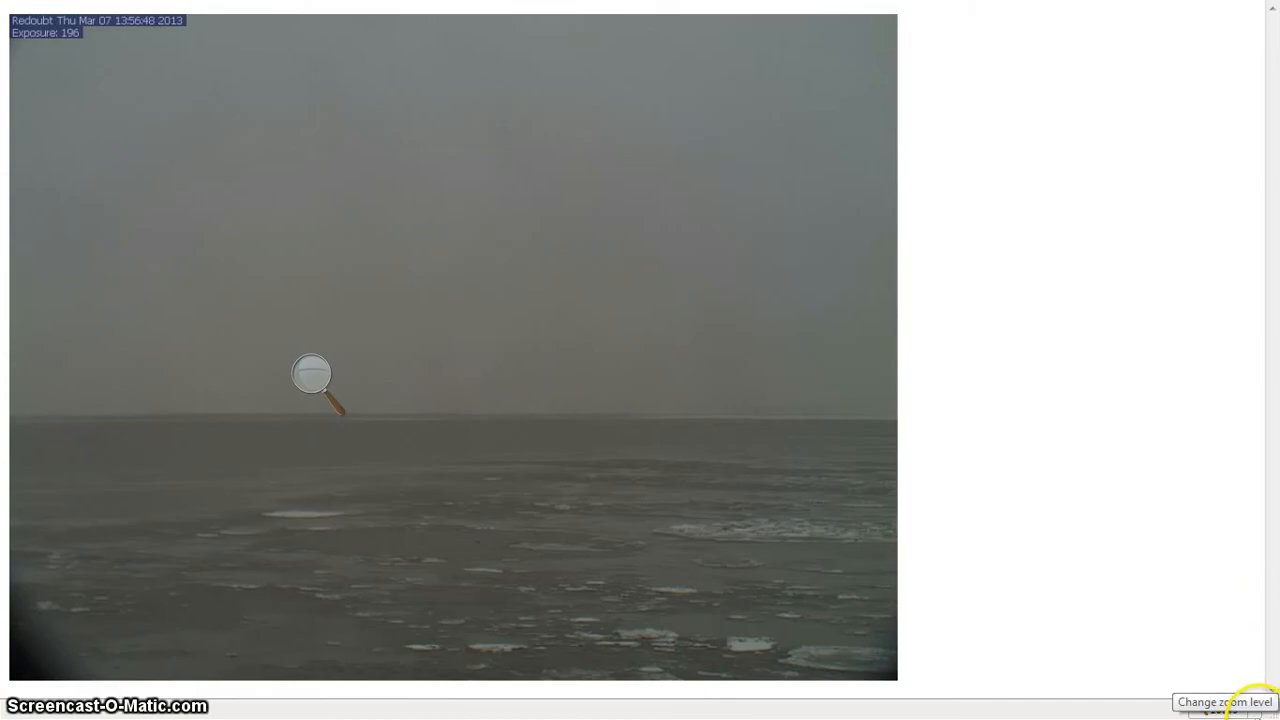
Step: Enlarge the daytime webcam page to 400% from the status-bar zoom list
click(1222, 700)
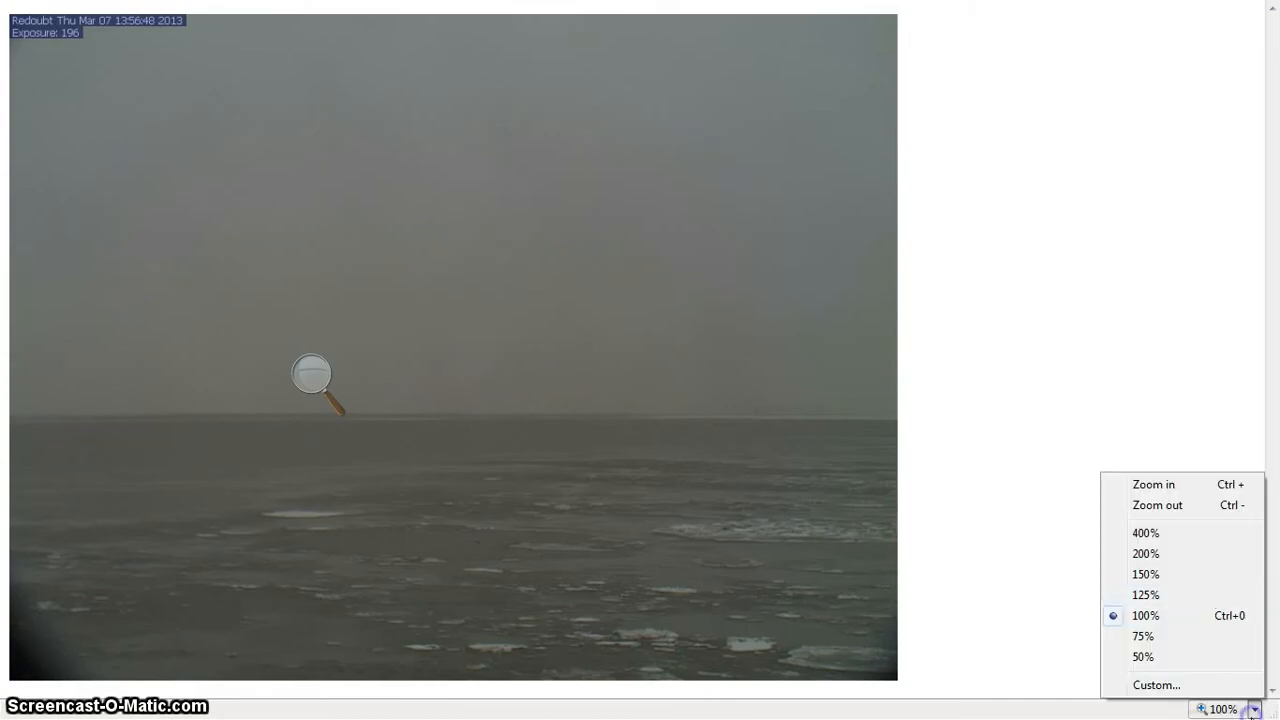
click(1144, 532)
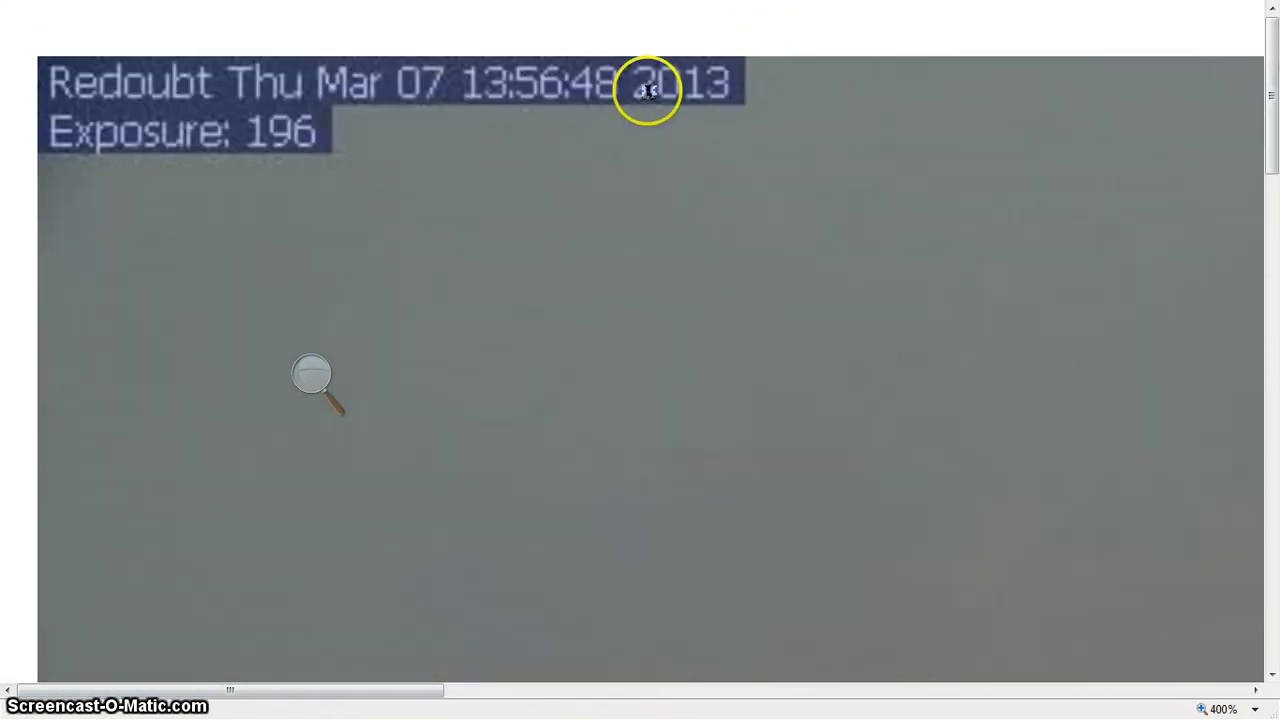
mouse_move(372, 160)
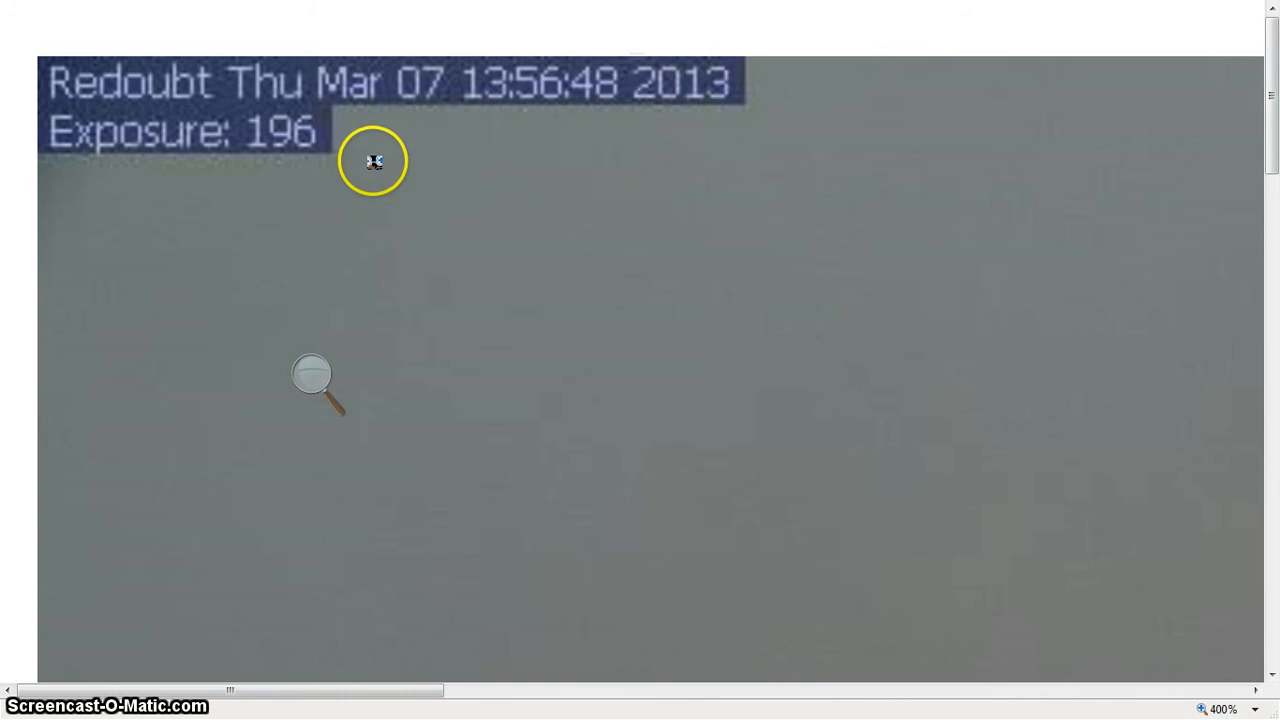
mouse_move(384, 192)
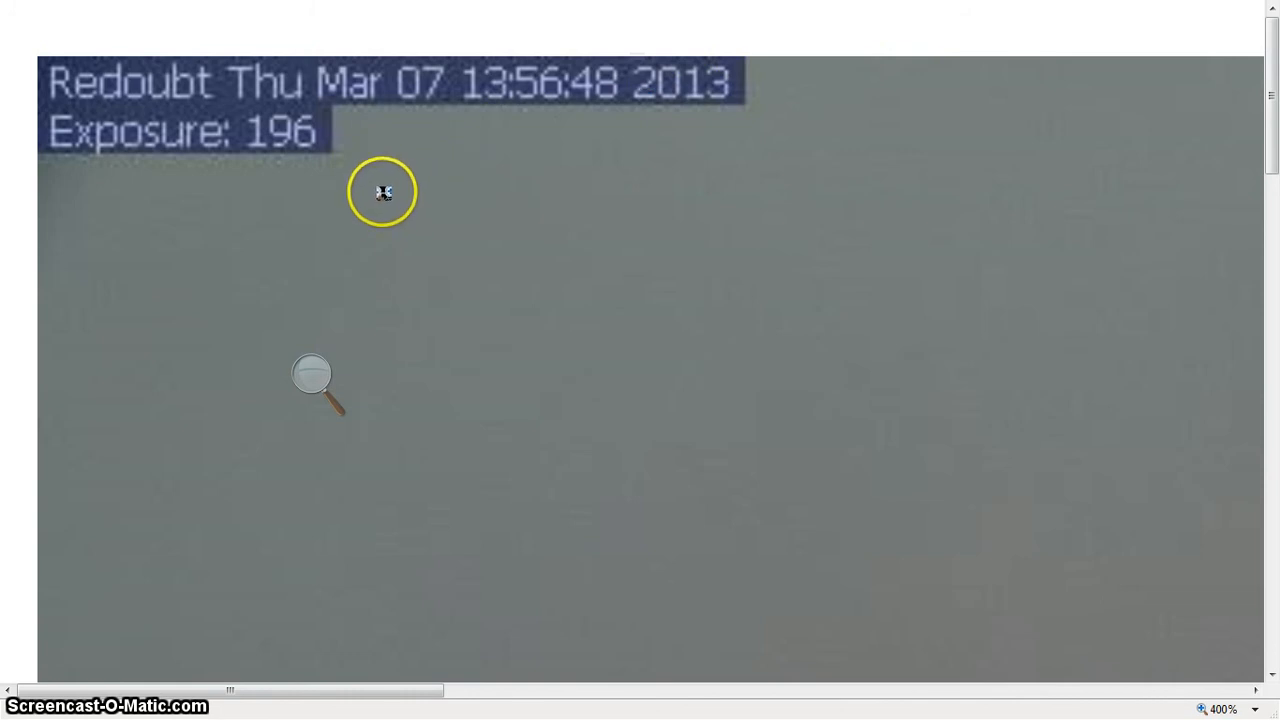
mouse_move(364, 308)
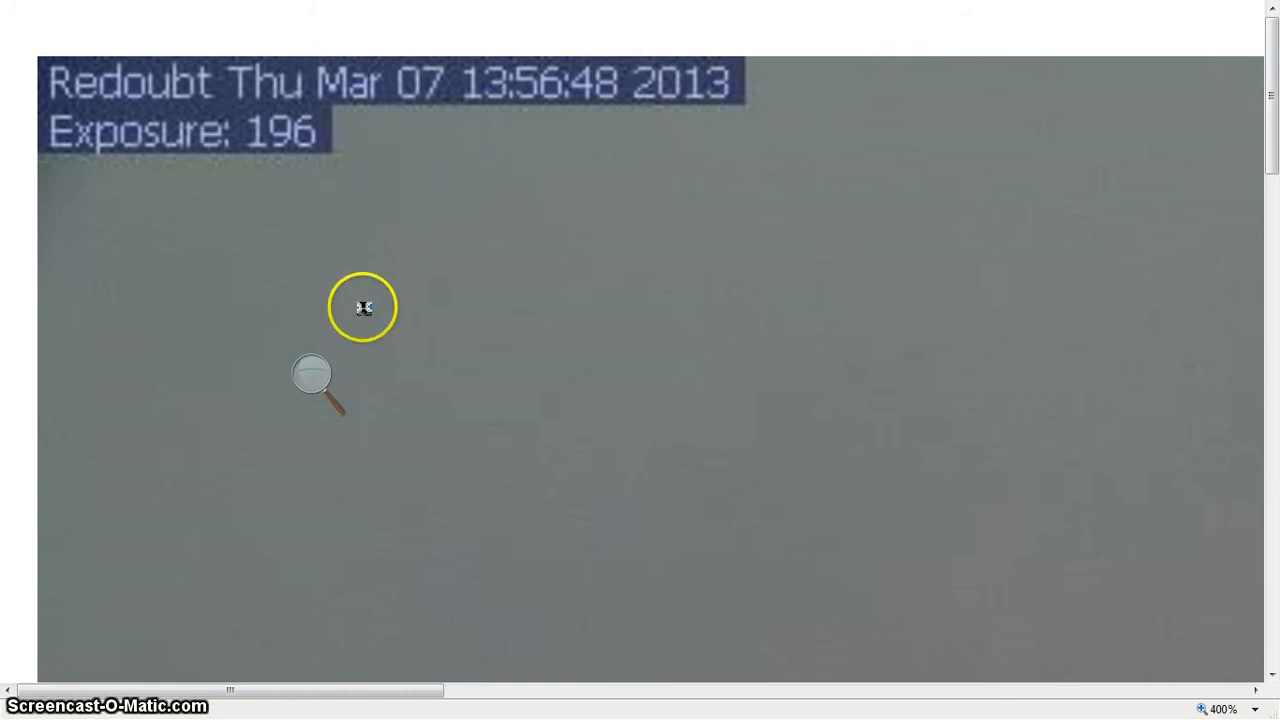
mouse_move(330, 374)
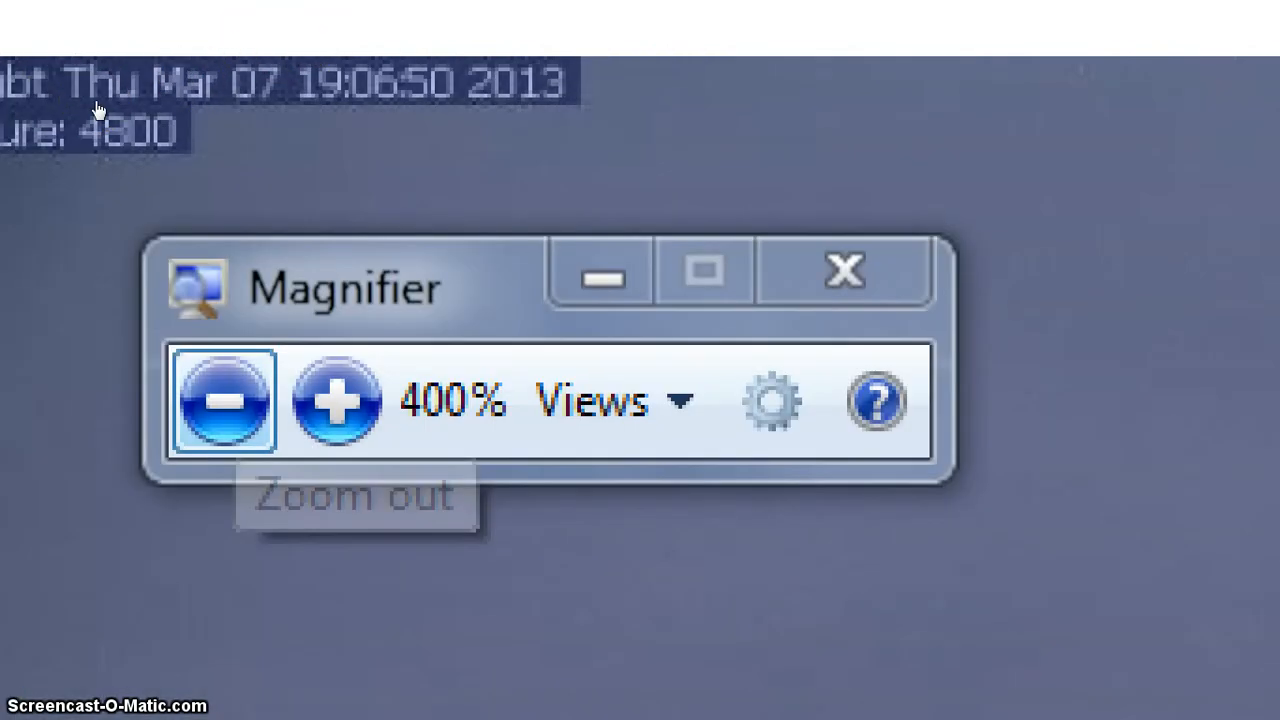
Step: Return Magnifier to 100% and apply custom page zoom 2000, capping at 1000%
click(224, 400)
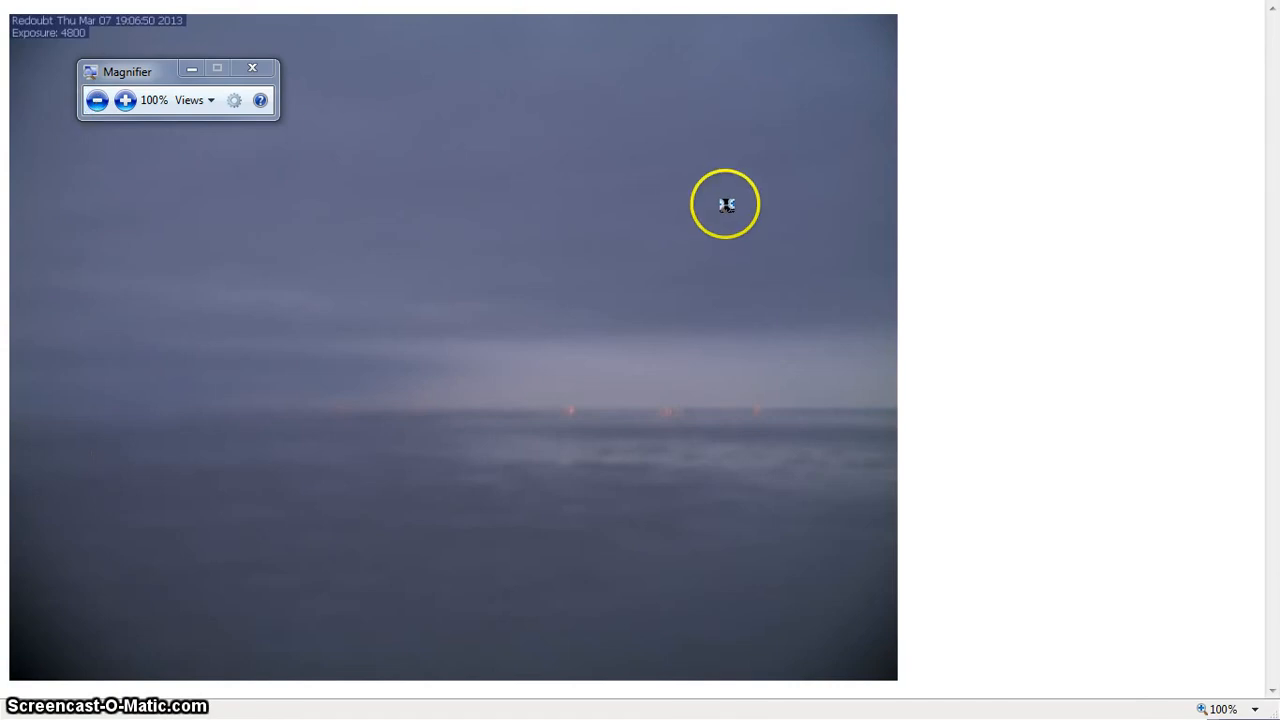
mouse_move(1252, 696)
text(2)
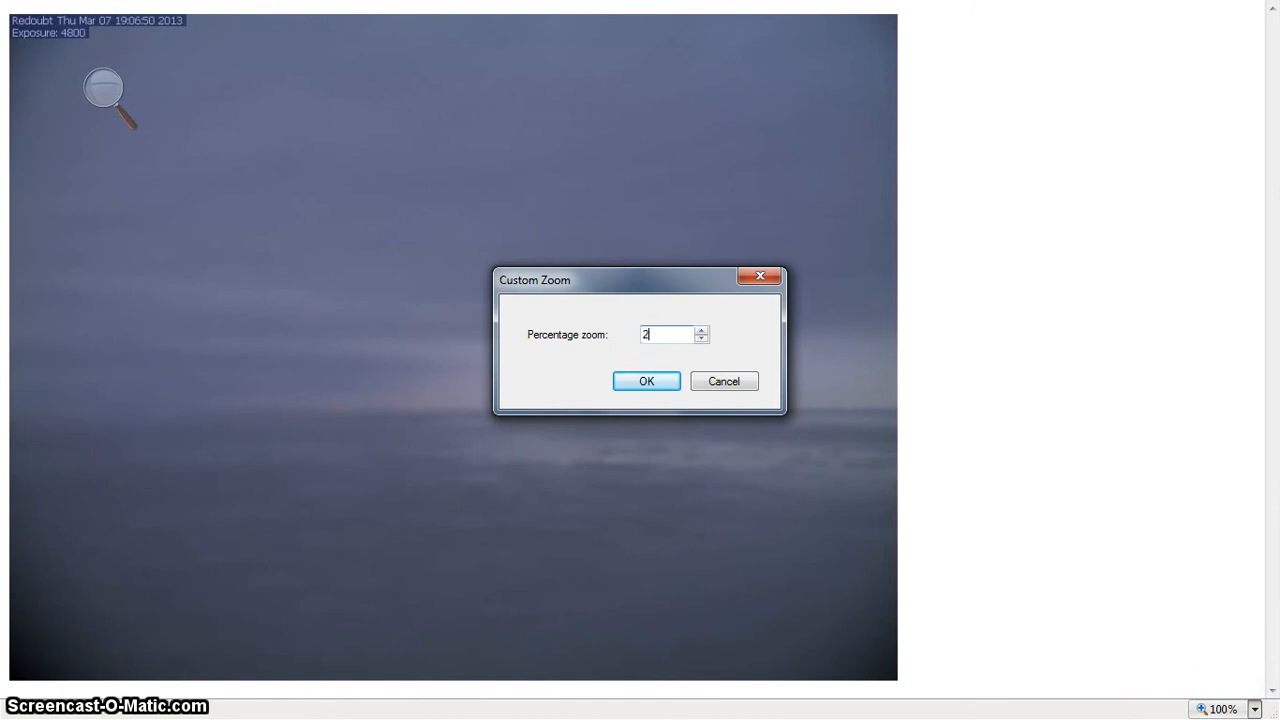
text(000)
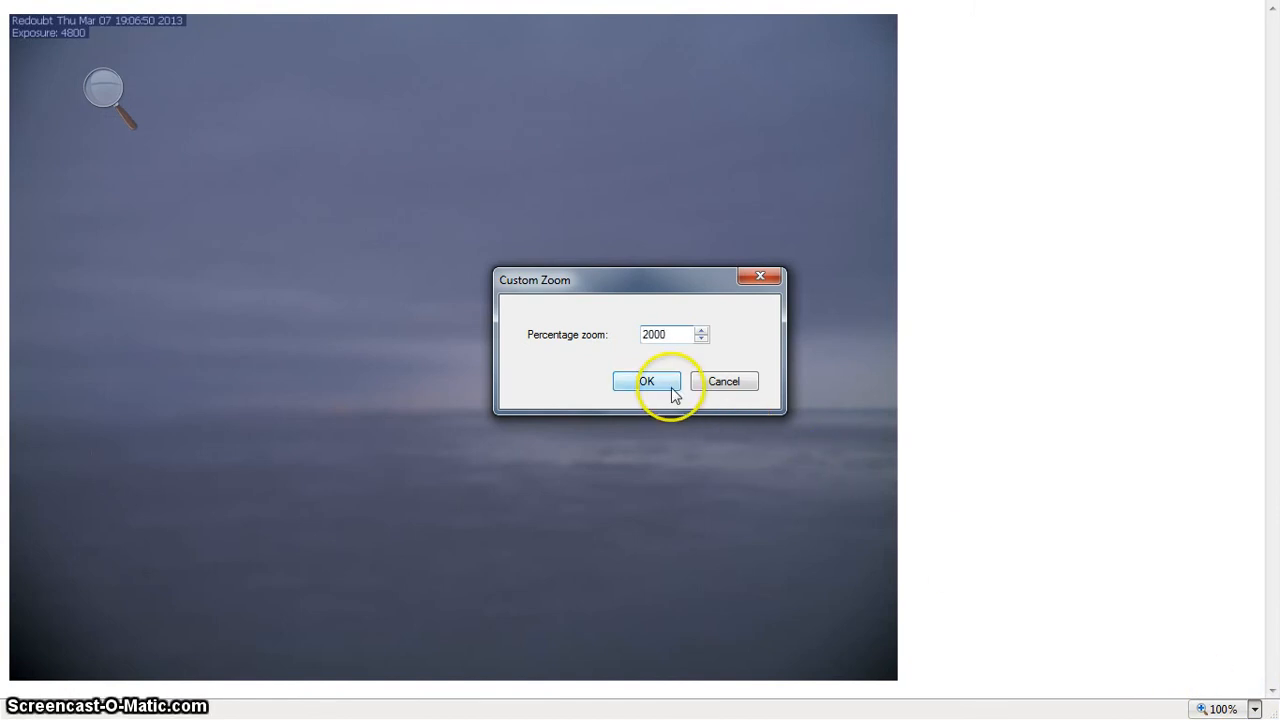
click(646, 380)
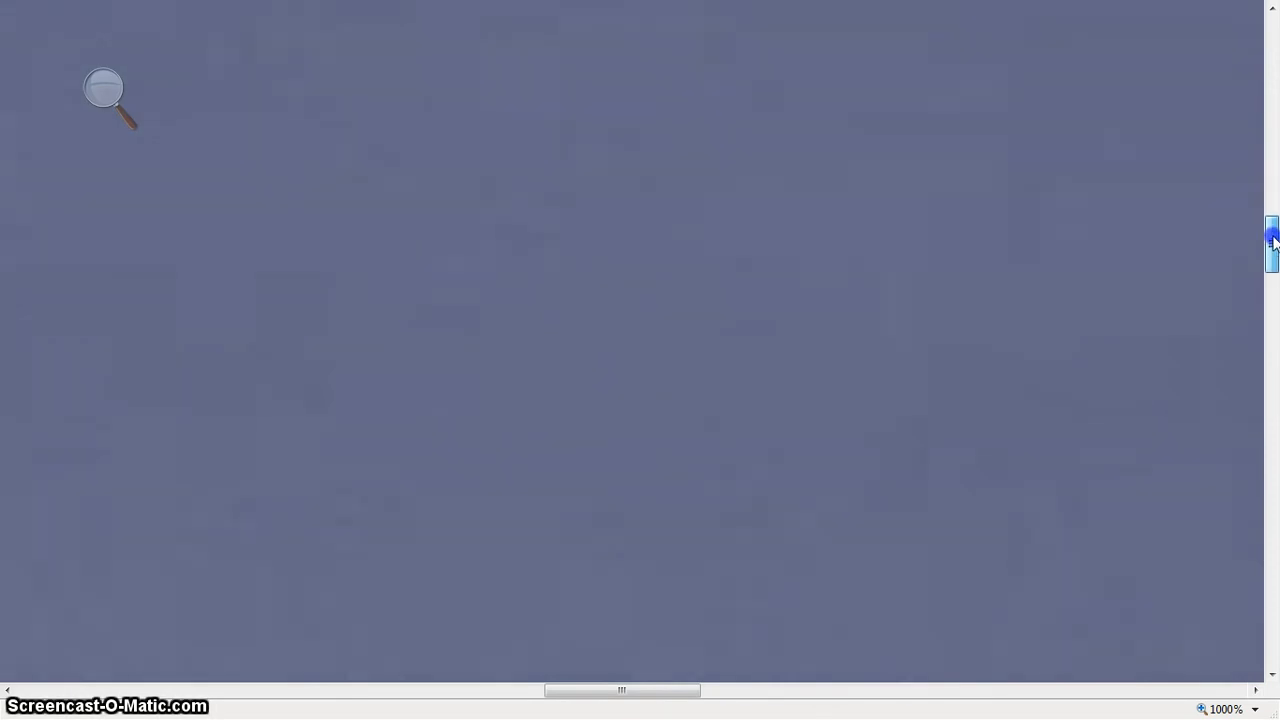
Step: Pan across the 1000% image with the horizontal scrollbar until a red light appears
scroll(down, 3)
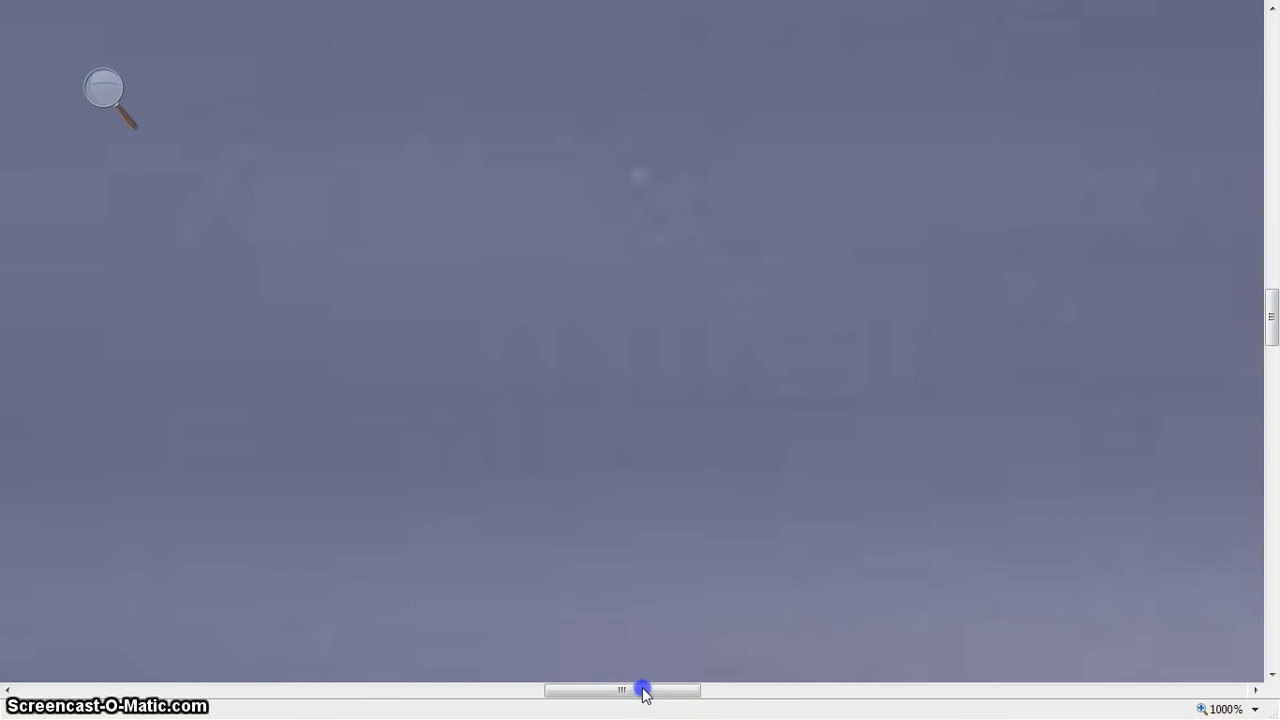
drag(644, 690, 818, 658)
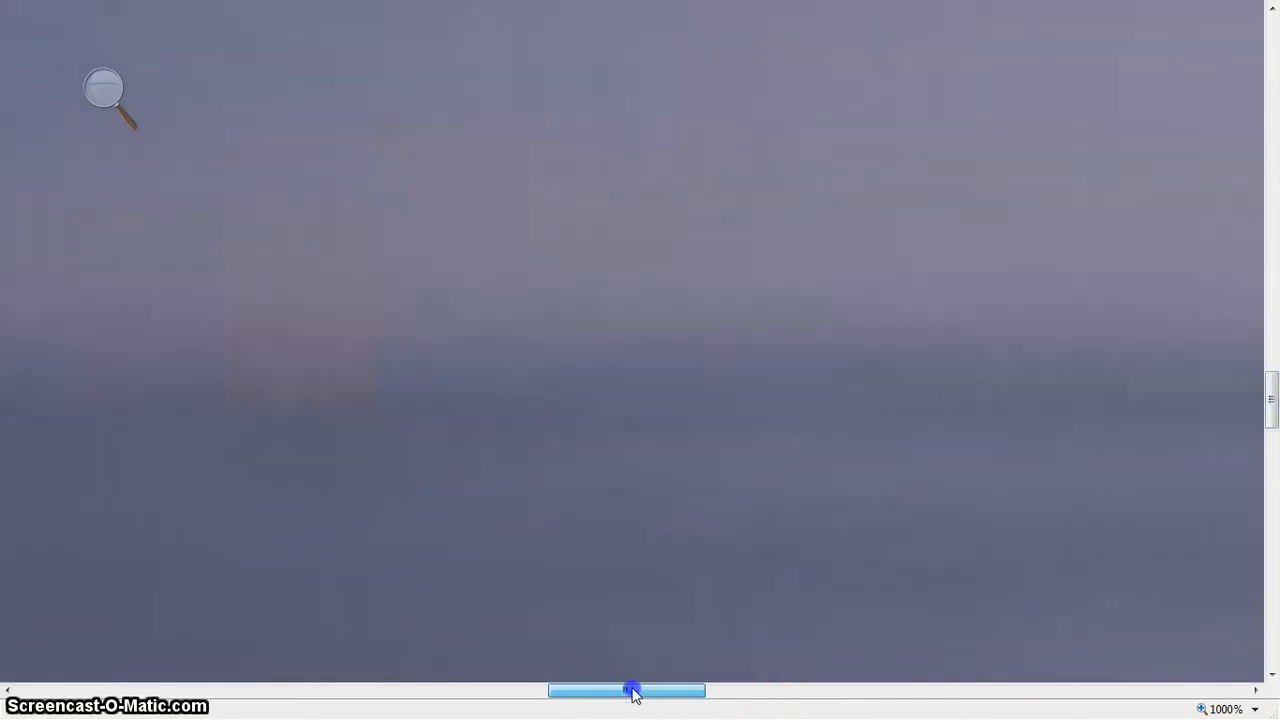
drag(628, 690, 810, 690)
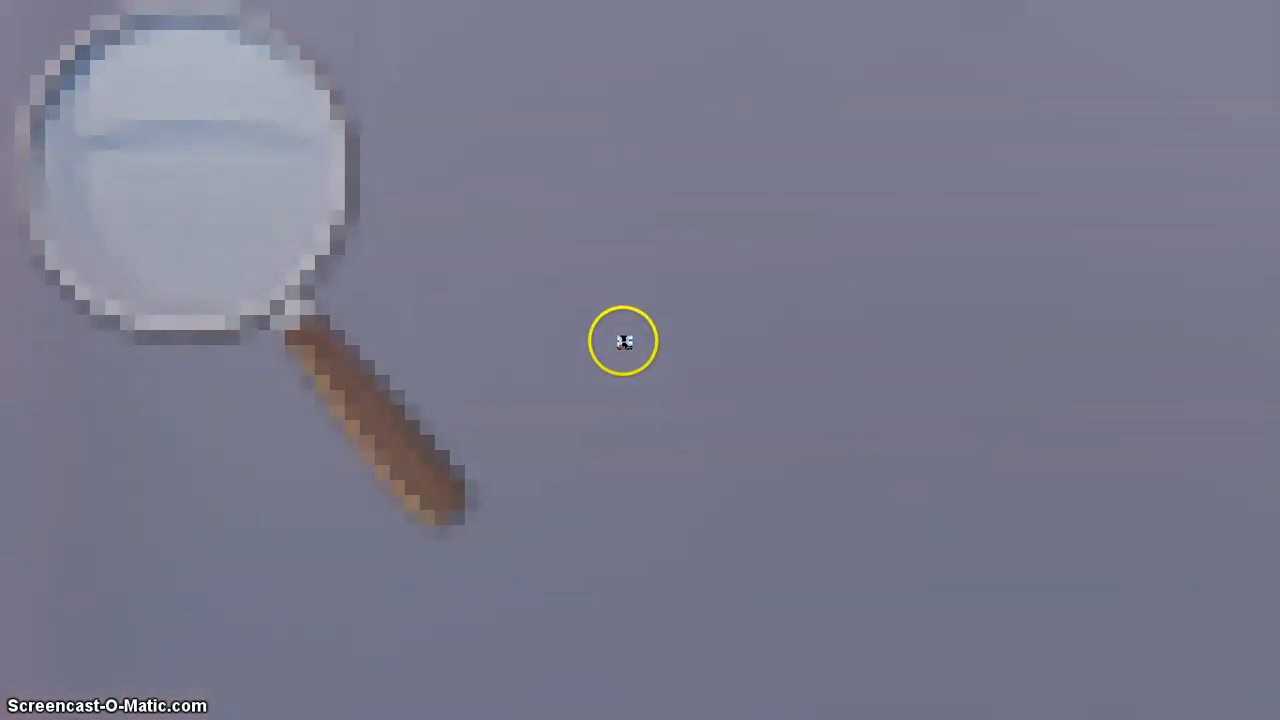
mouse_move(698, 324)
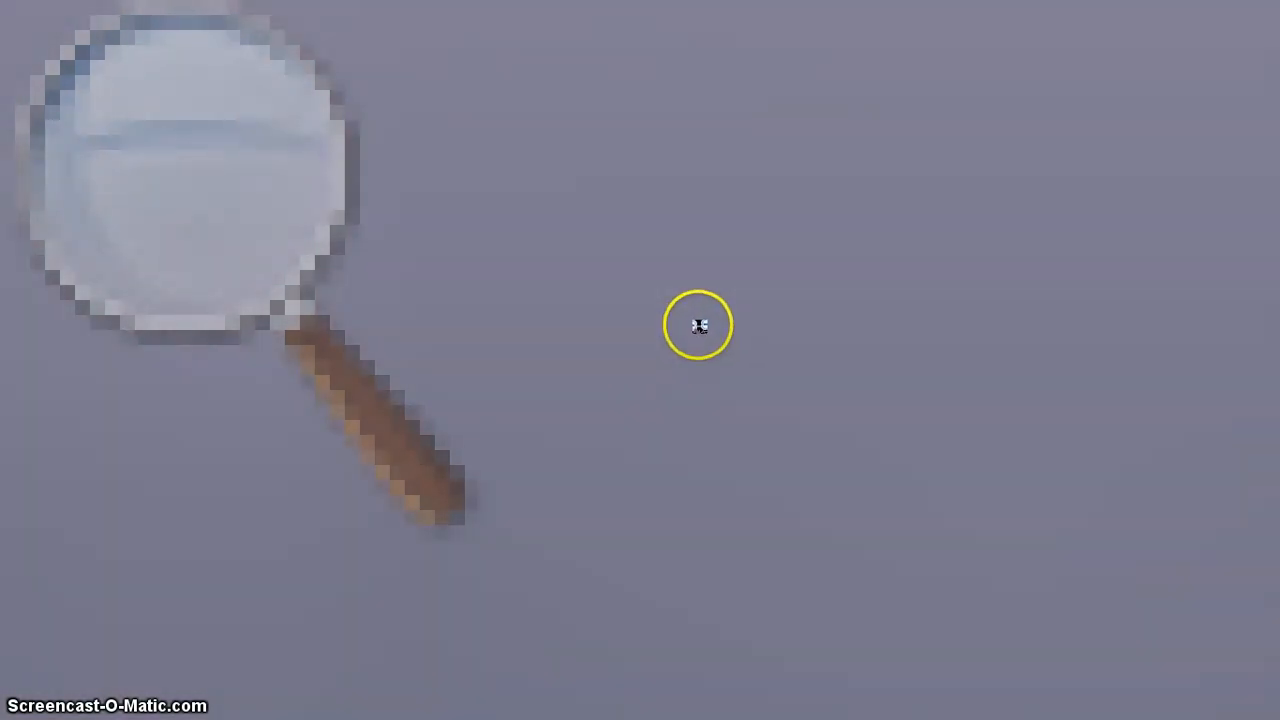
mouse_move(148, 332)
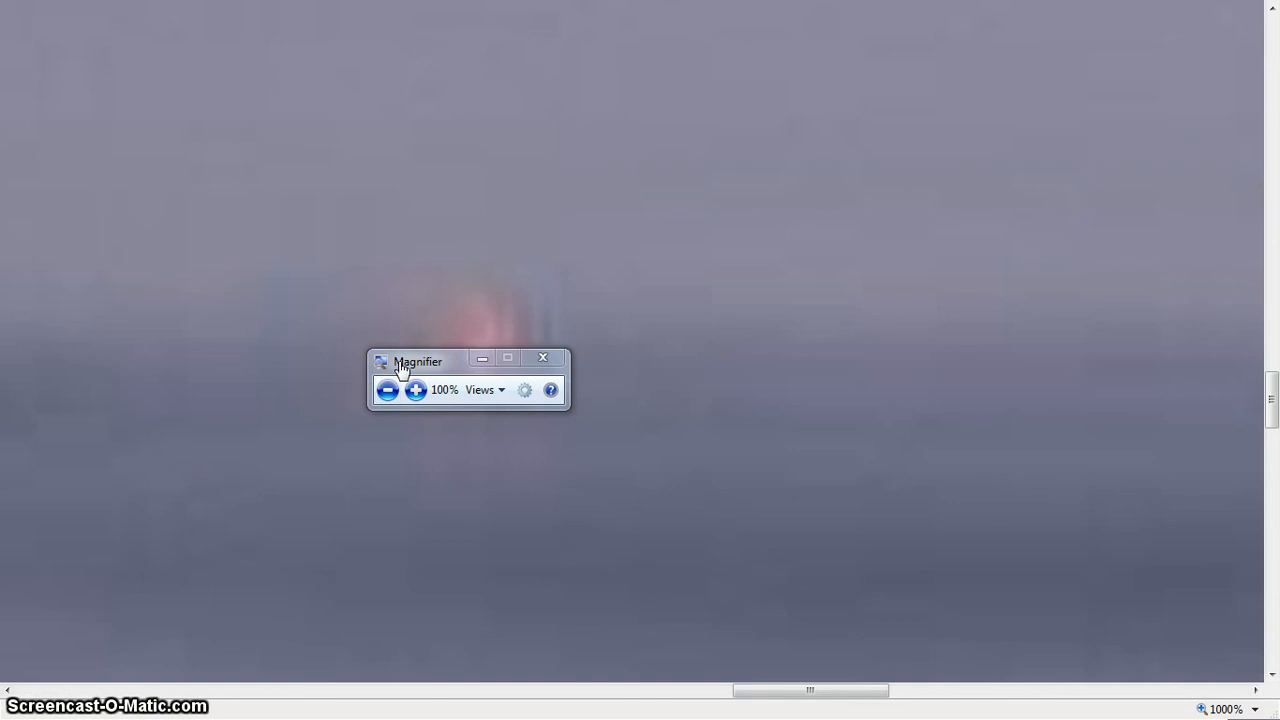
Step: Move the Magnifier panel aside and pan the image to centre the red light
drag(418, 360, 774, 486)
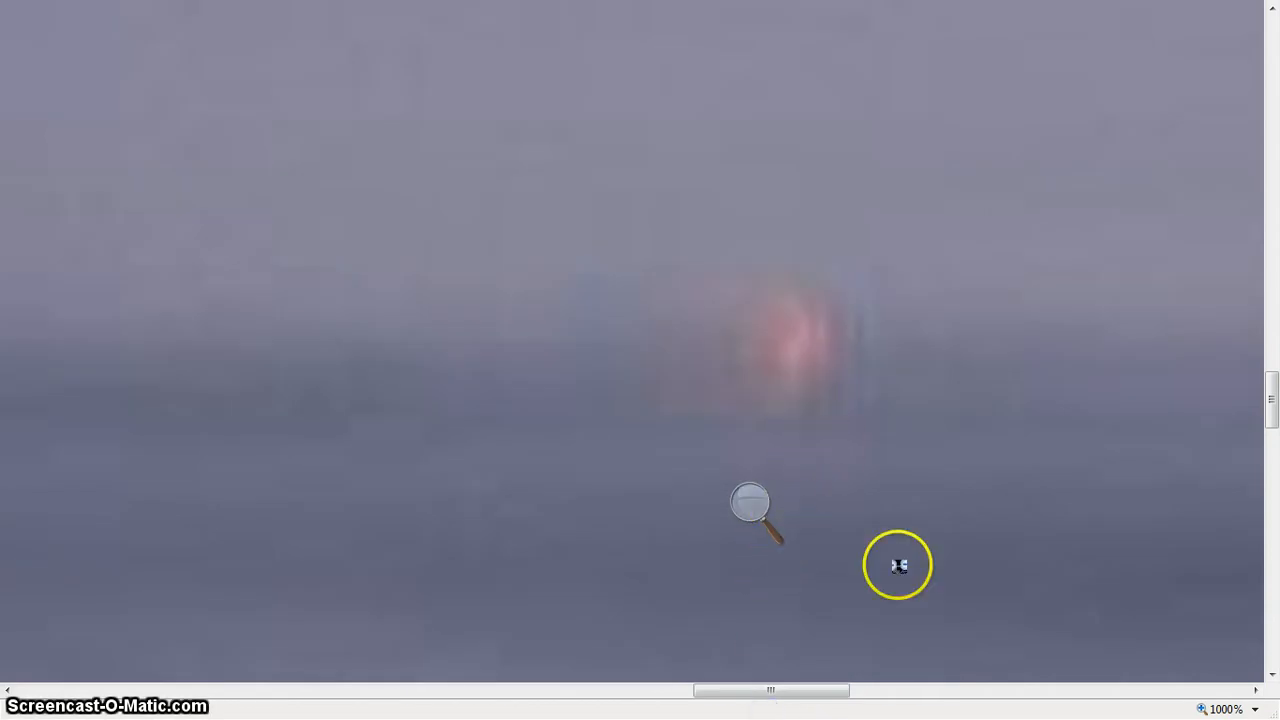
drag(770, 690, 944, 690)
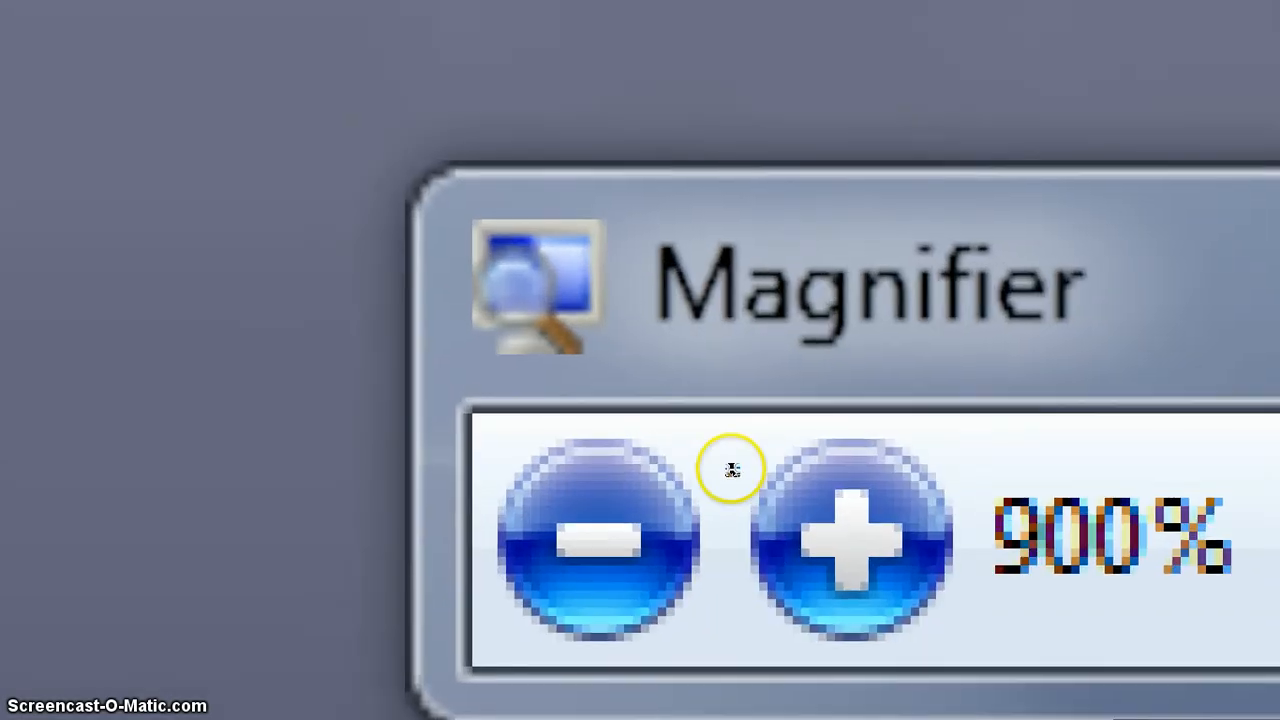
click(592, 540)
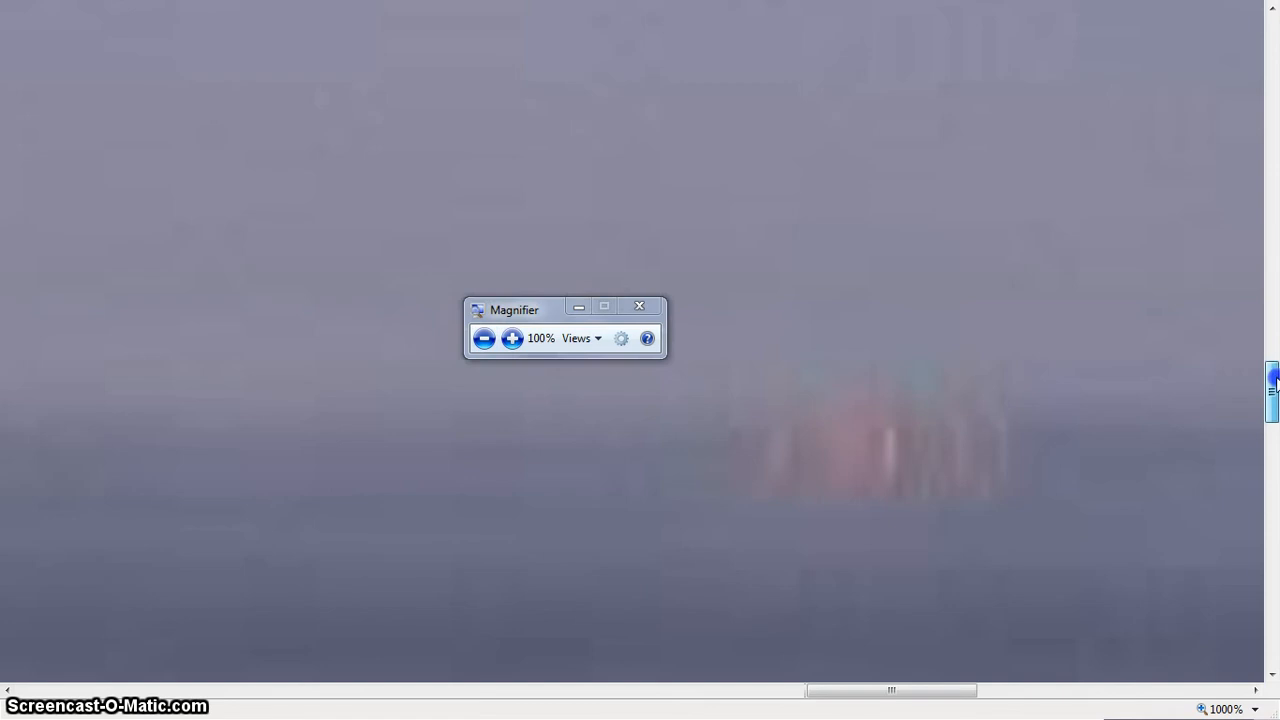
click(512, 338)
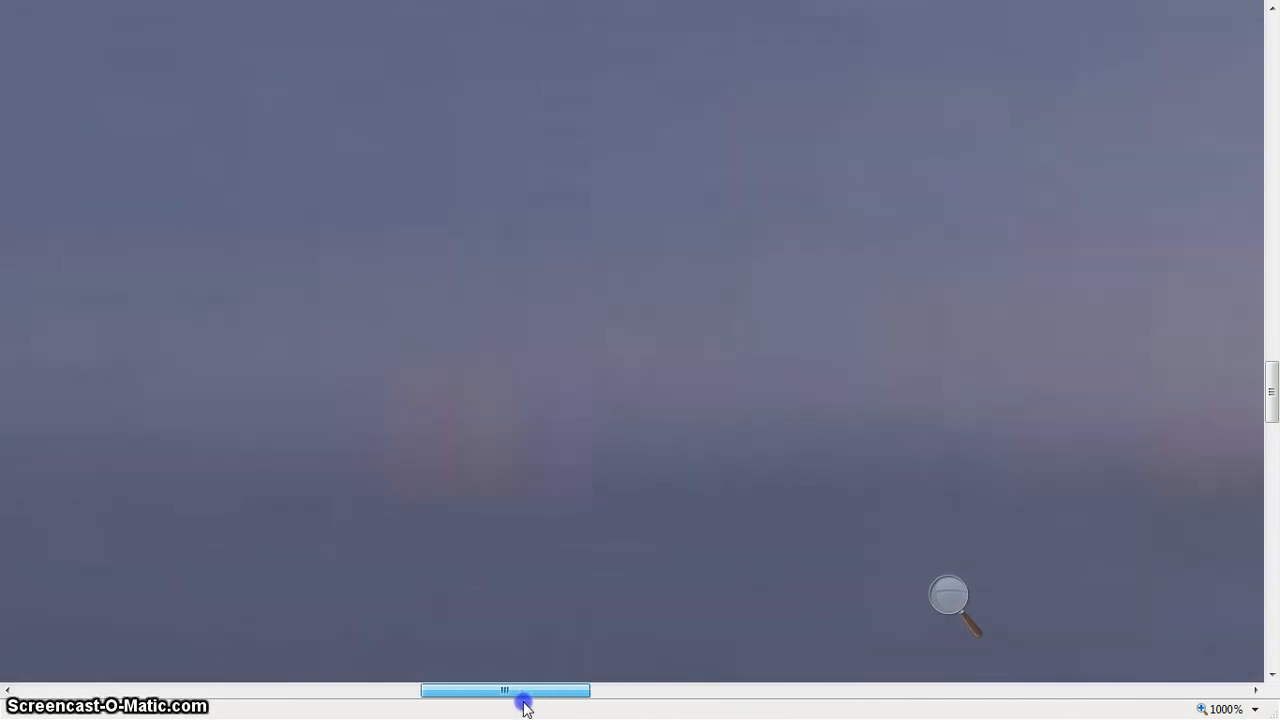
drag(504, 690, 1170, 690)
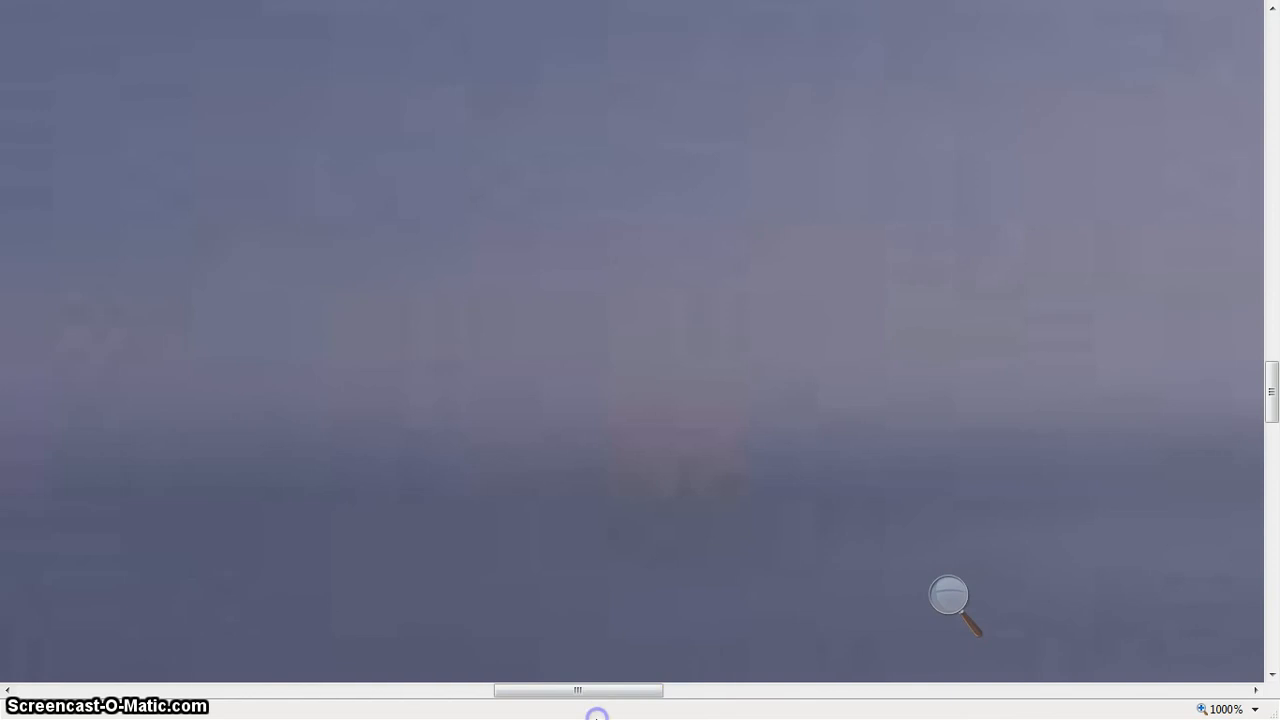
mouse_move(1180, 710)
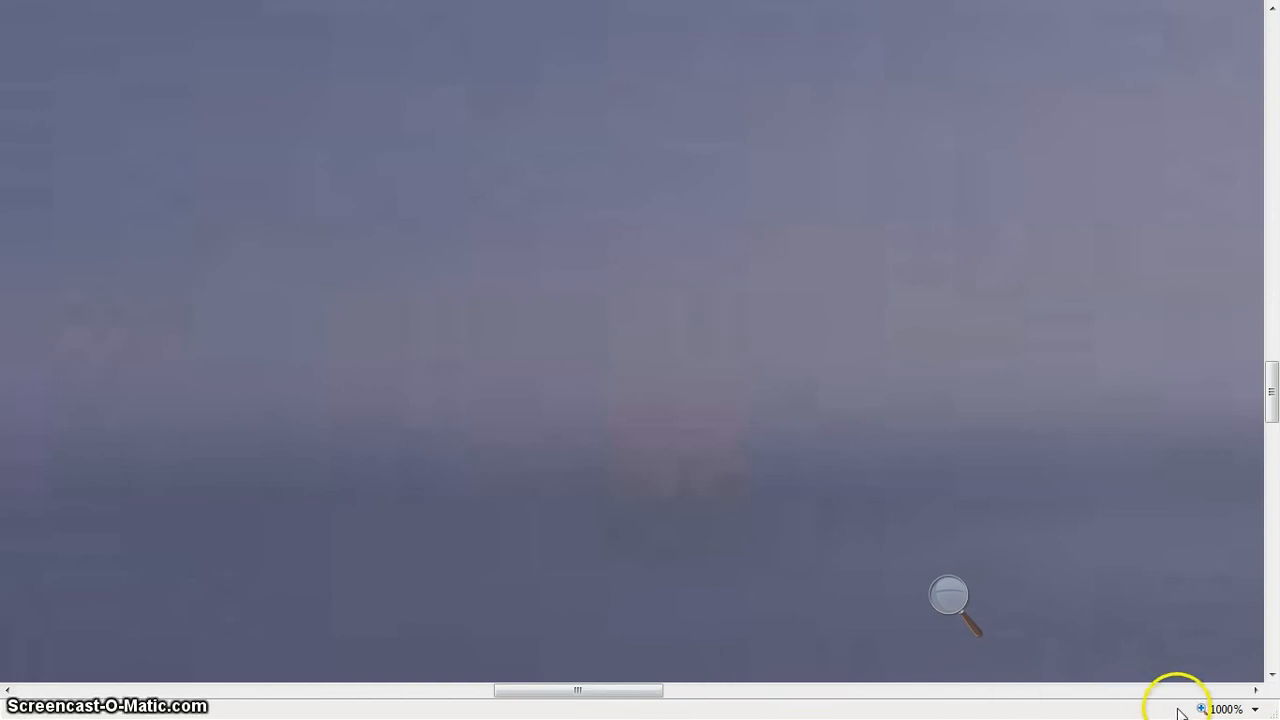
Step: Return the Redoubt webcam page to 100% zoom
click(1222, 708)
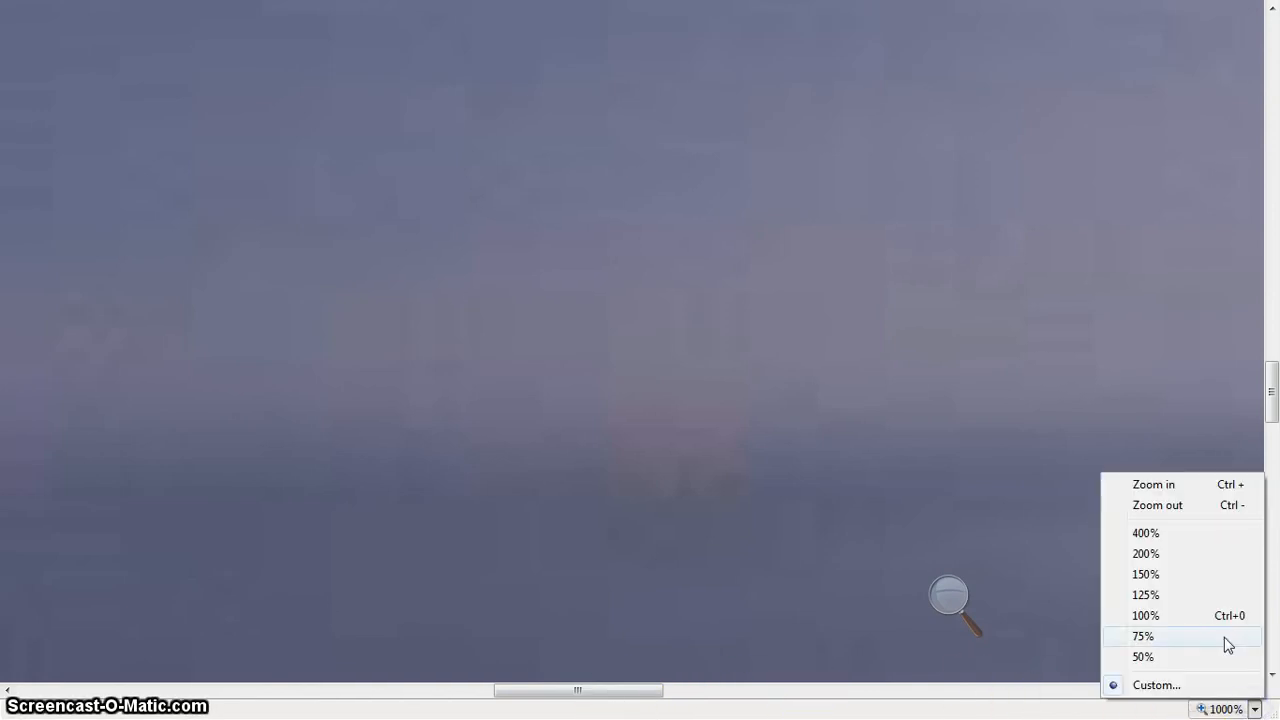
click(1144, 616)
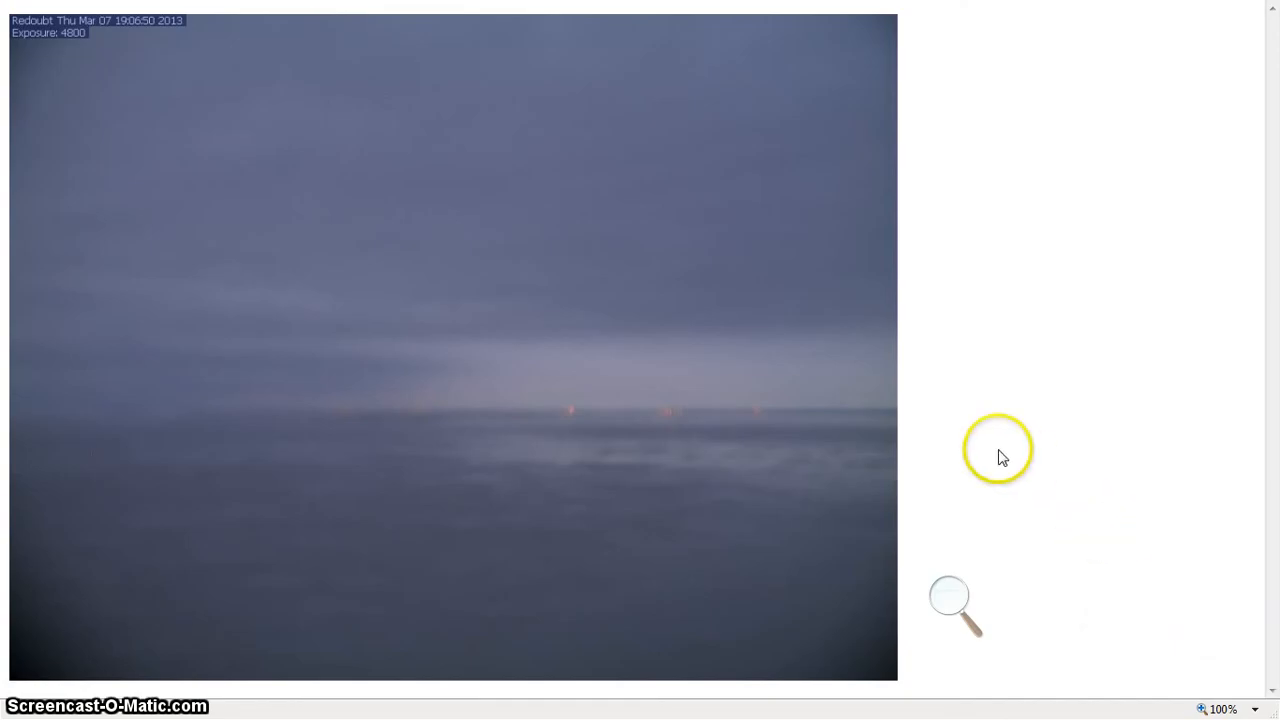
mouse_move(272, 120)
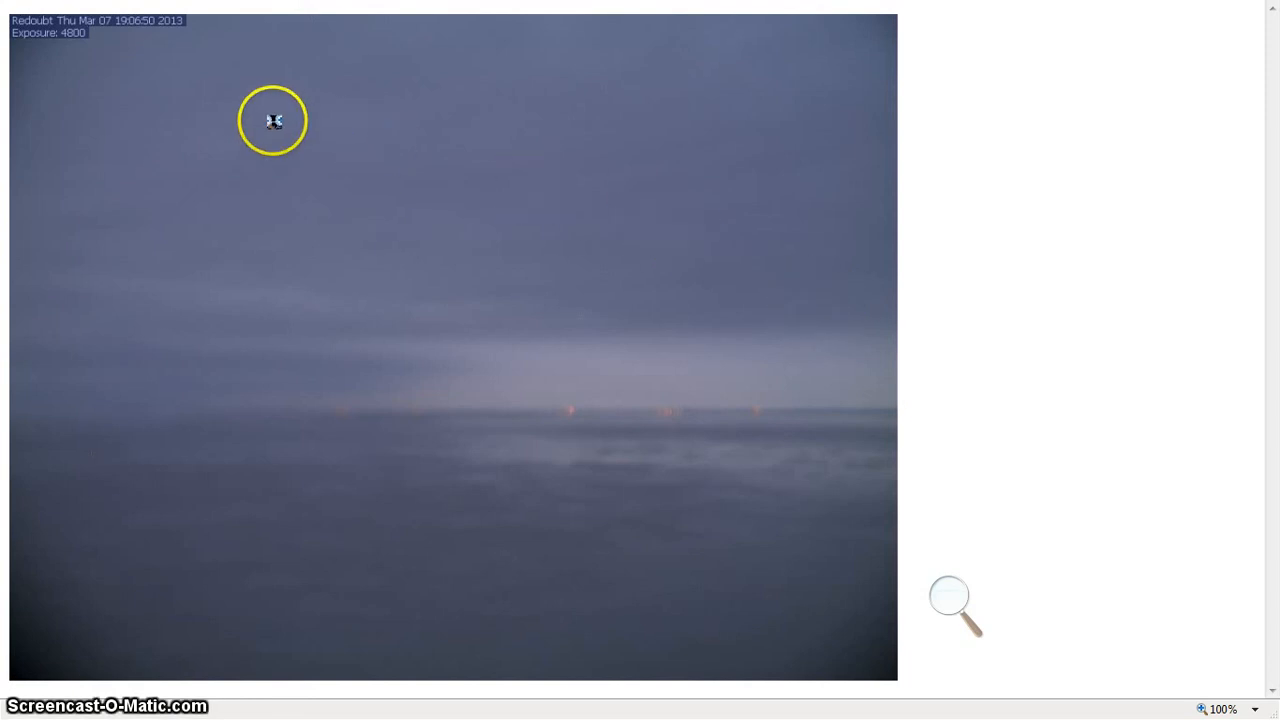
mouse_move(480, 56)
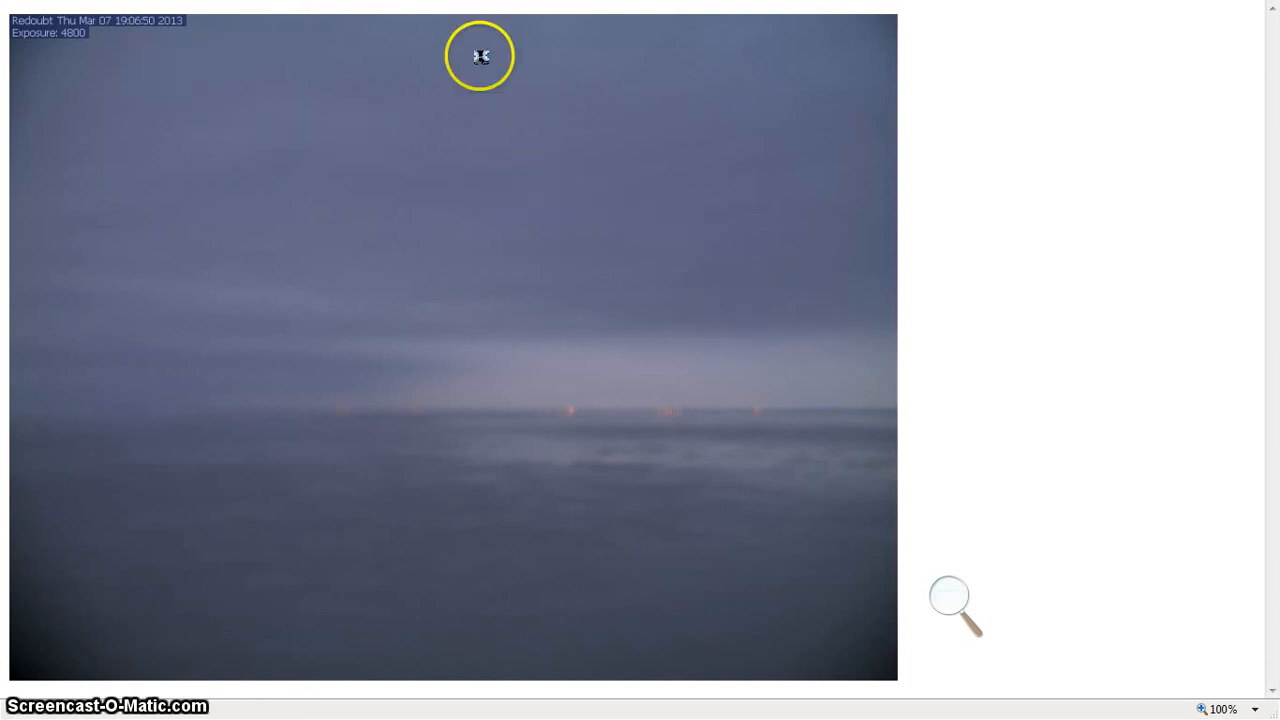
Step: Check the daytime webcam tab, then switch back to the Redoubt night webcam tab
click(500, 20)
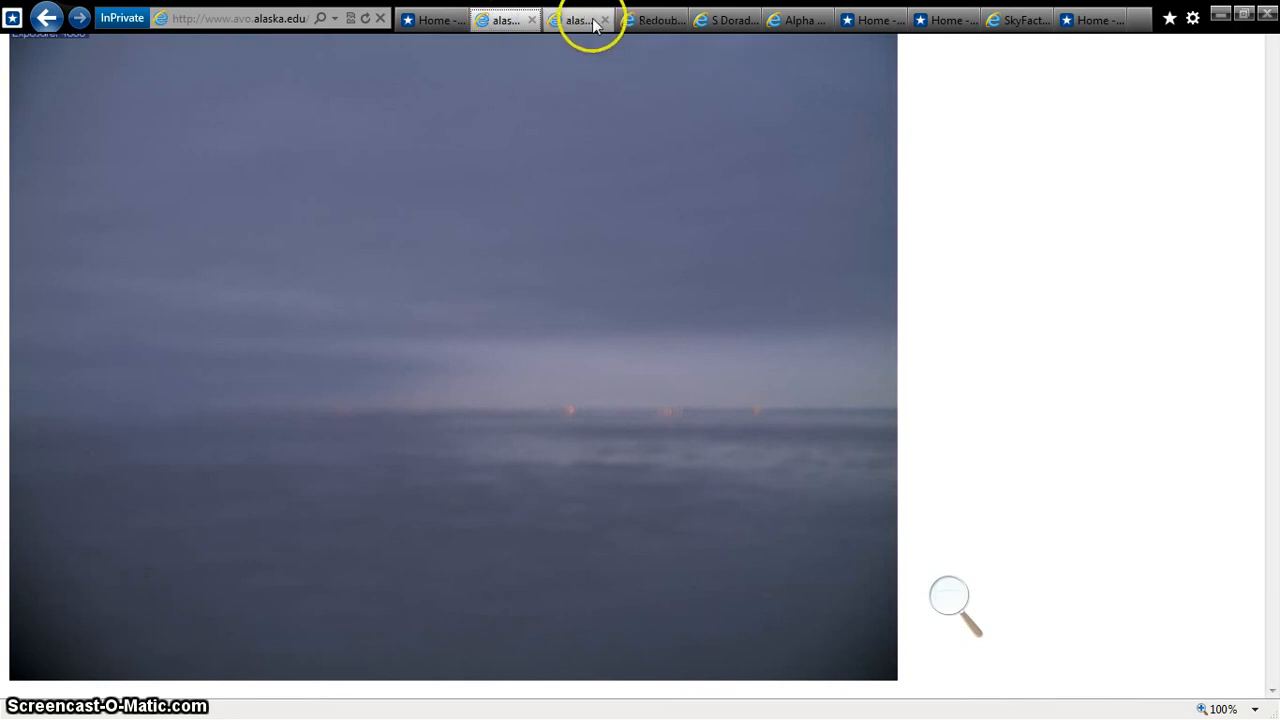
click(576, 20)
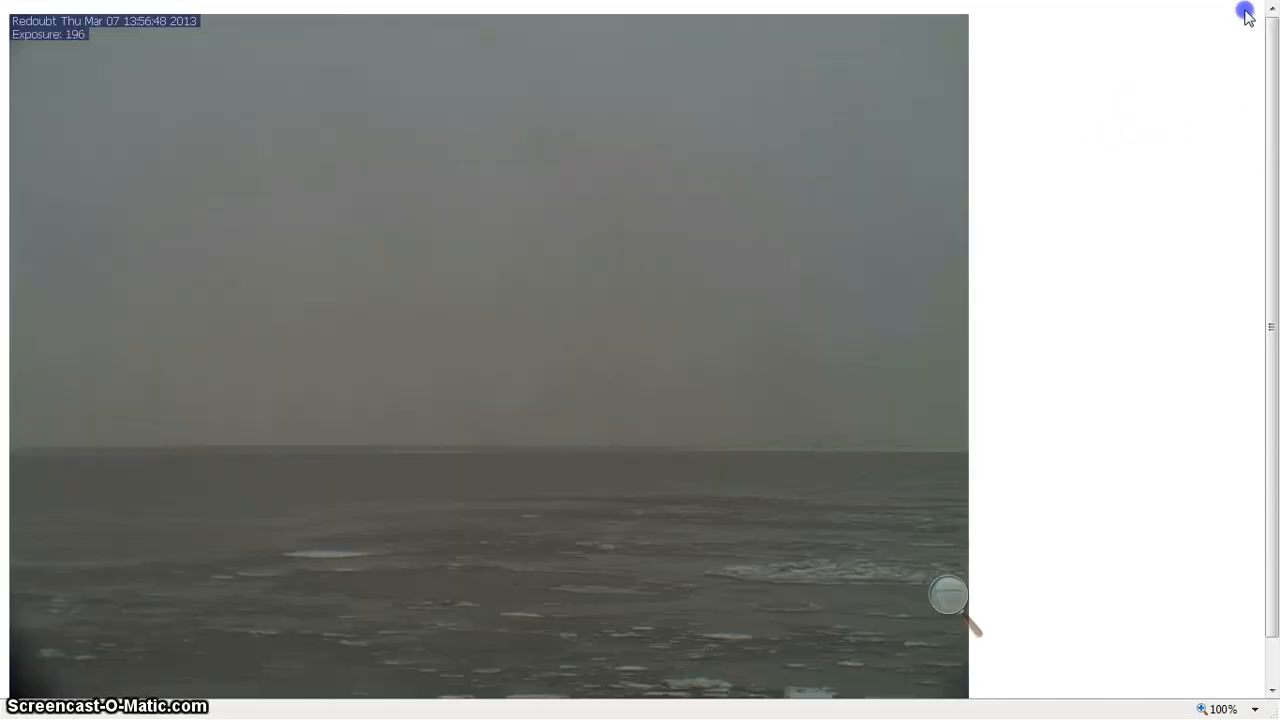
click(490, 20)
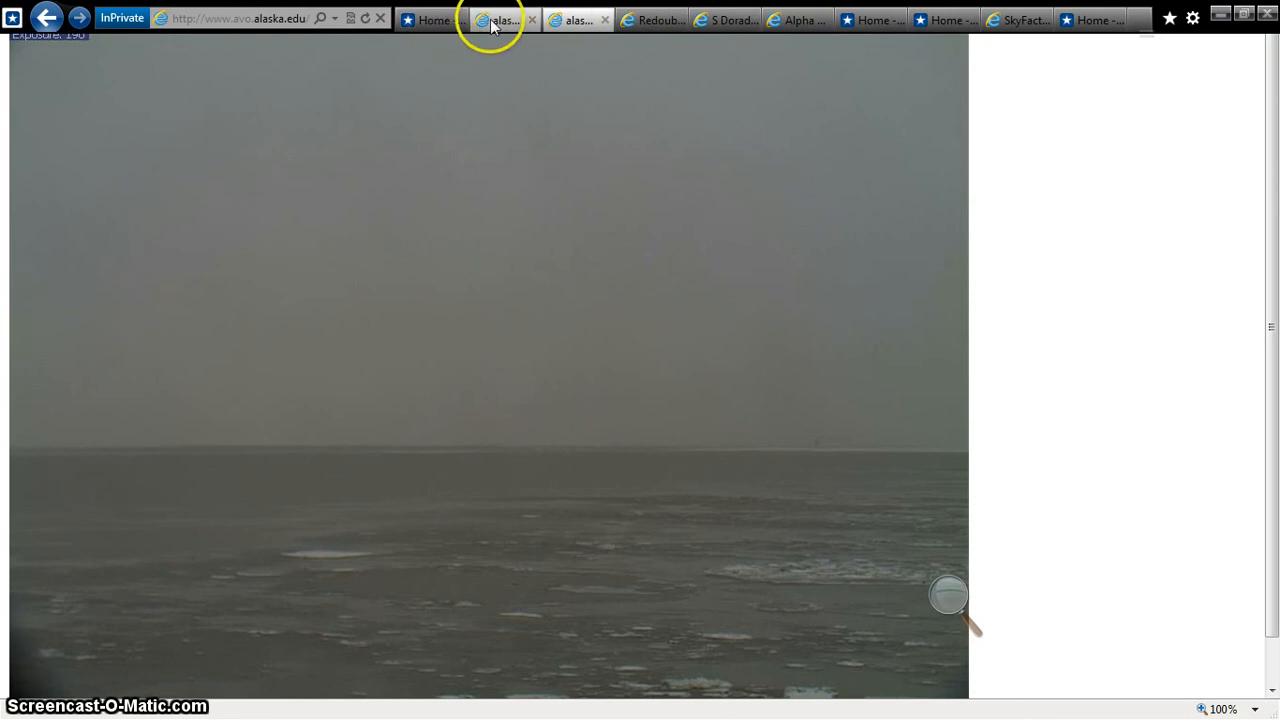
click(46, 18)
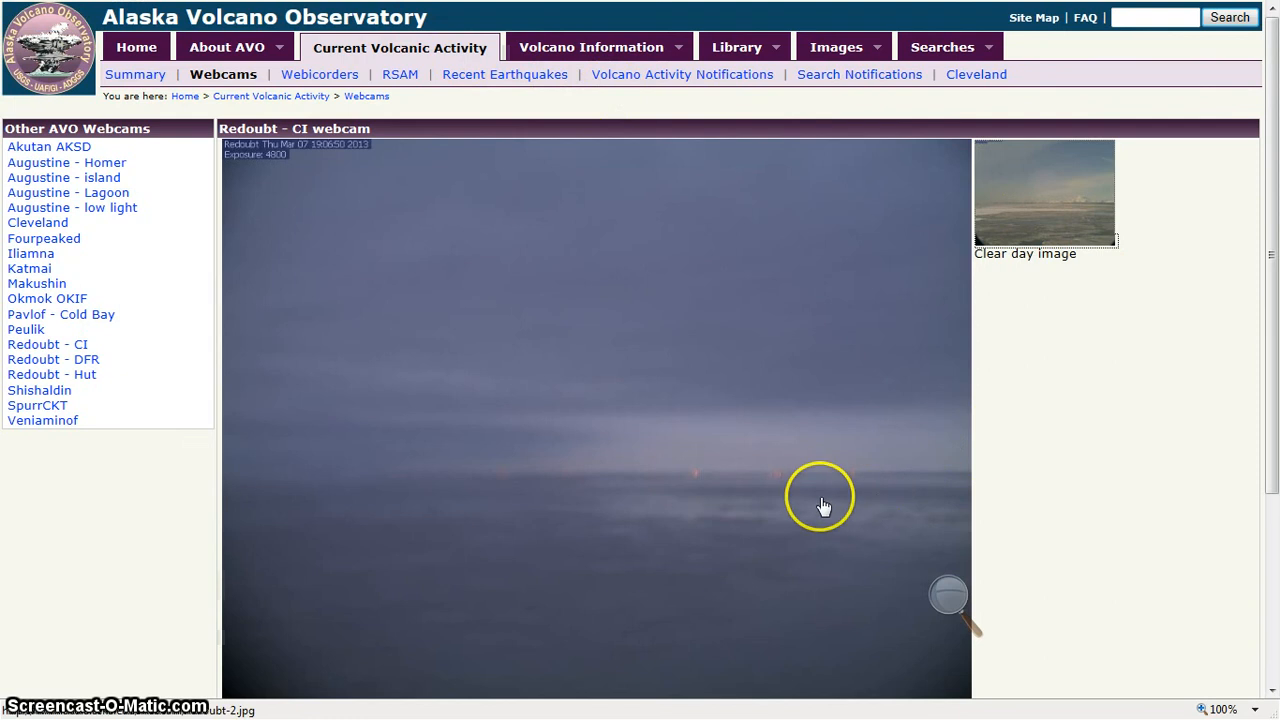
mouse_move(848, 500)
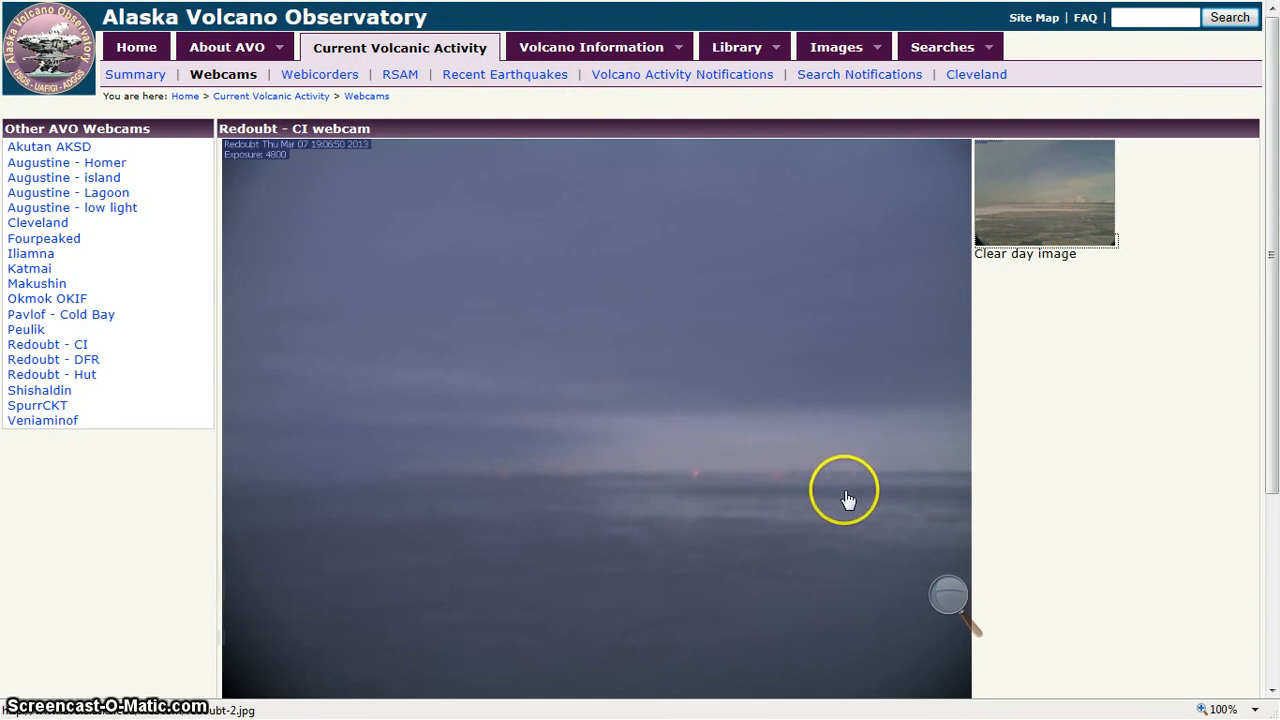
mouse_move(1164, 478)
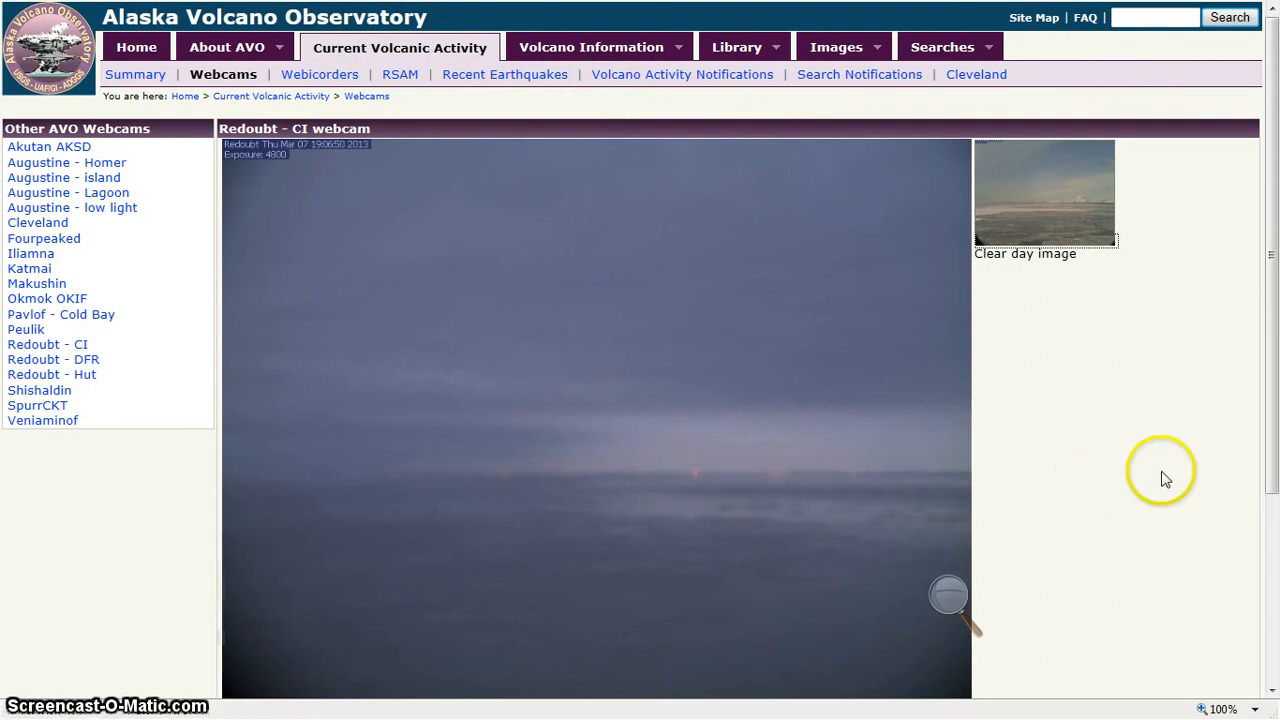
mouse_move(1078, 628)
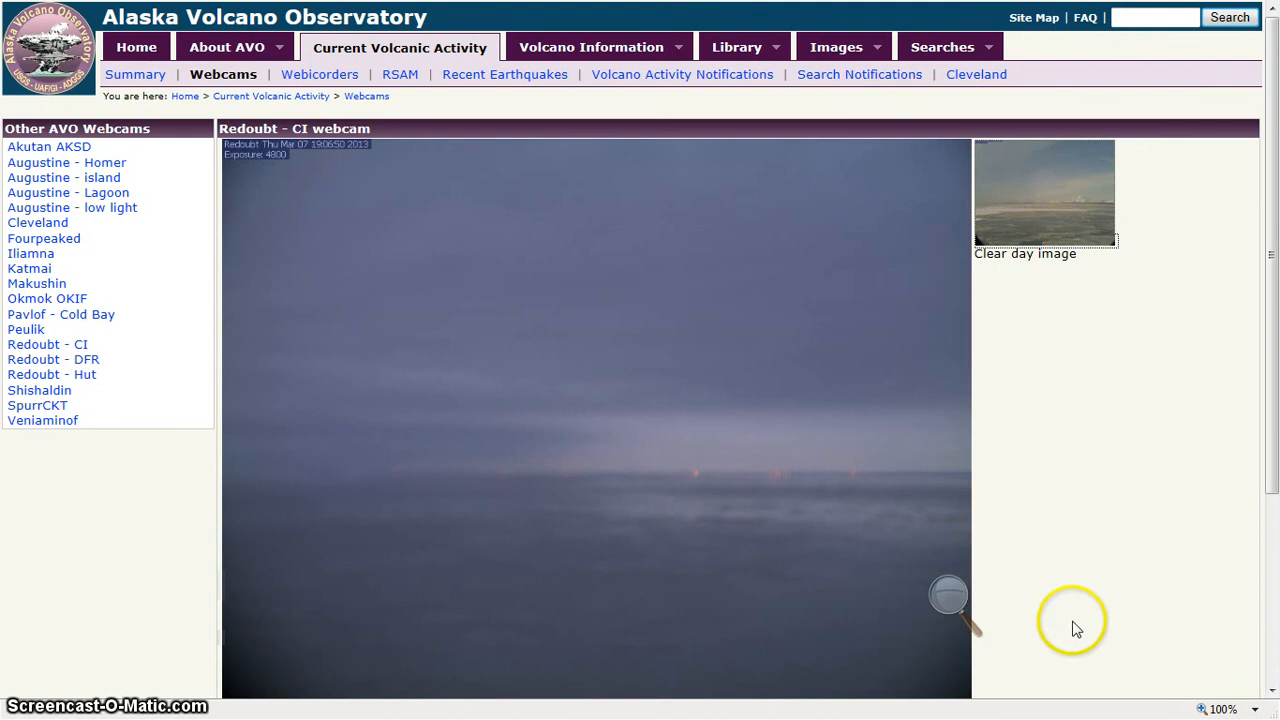
Step: Raise Windows Magnifier zoom past 400% to enlarge the glowing orange horizon lights
click(972, 608)
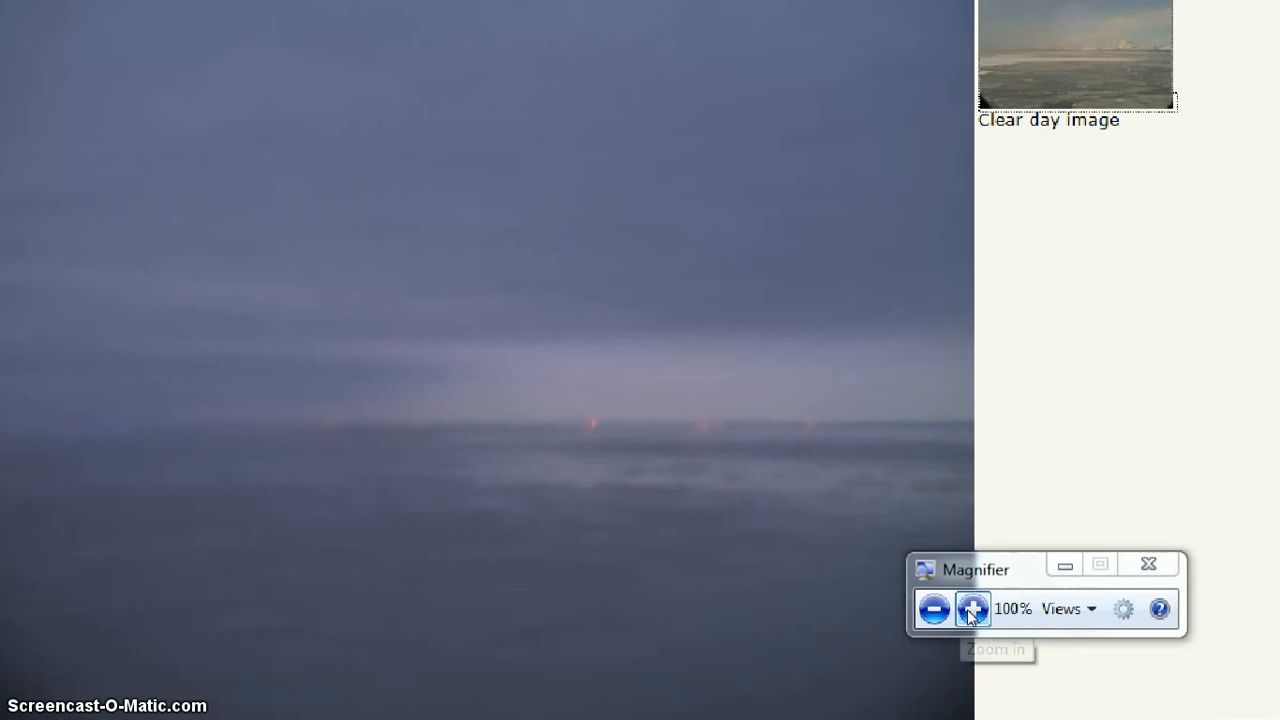
click(972, 608)
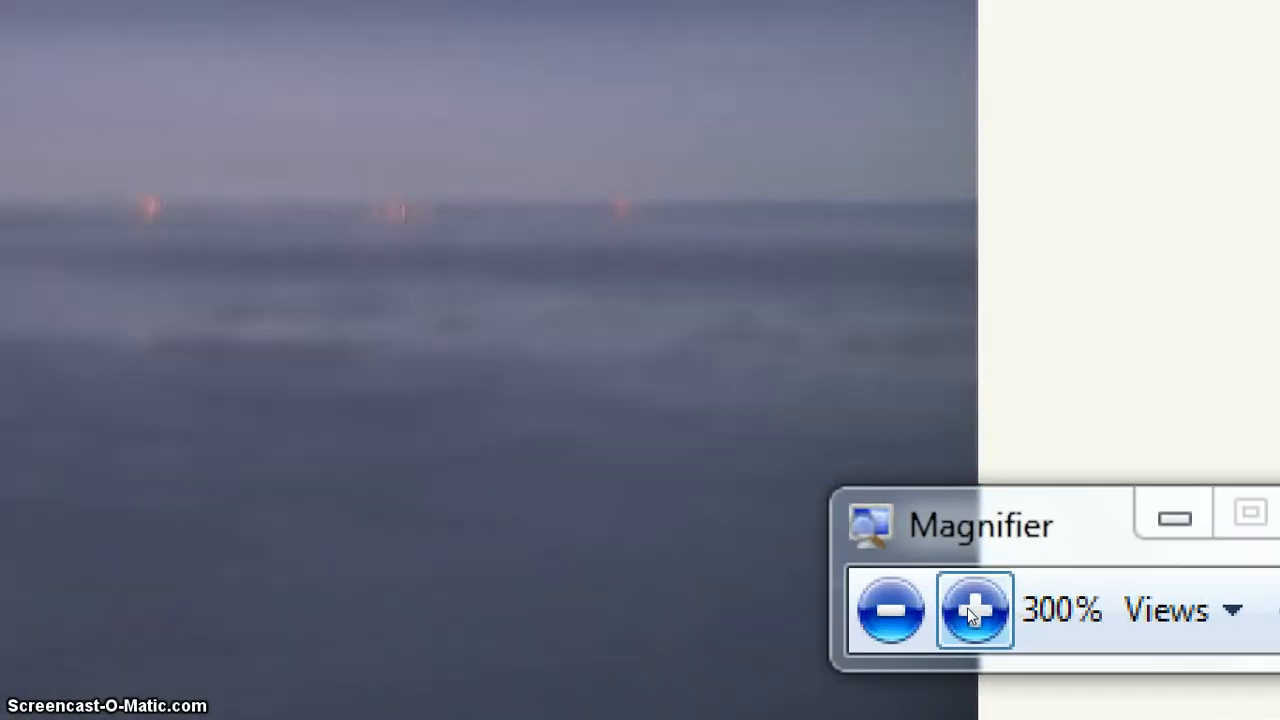
click(974, 610)
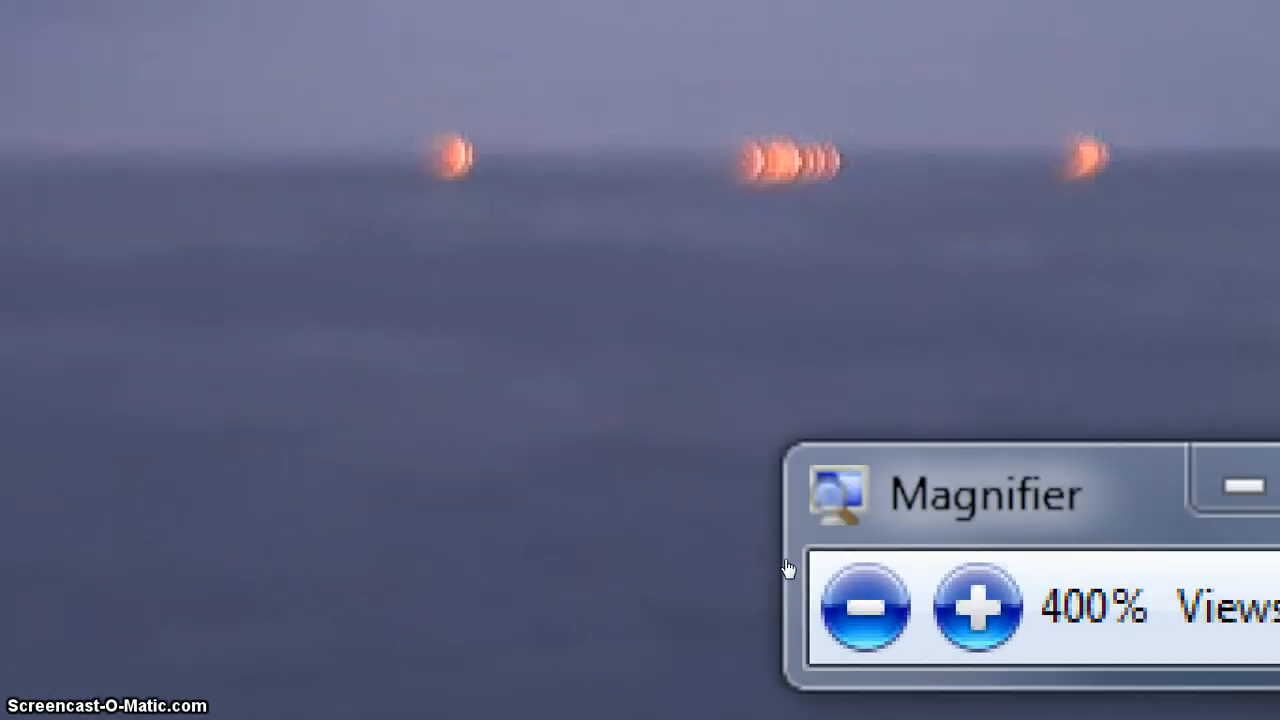
click(976, 608)
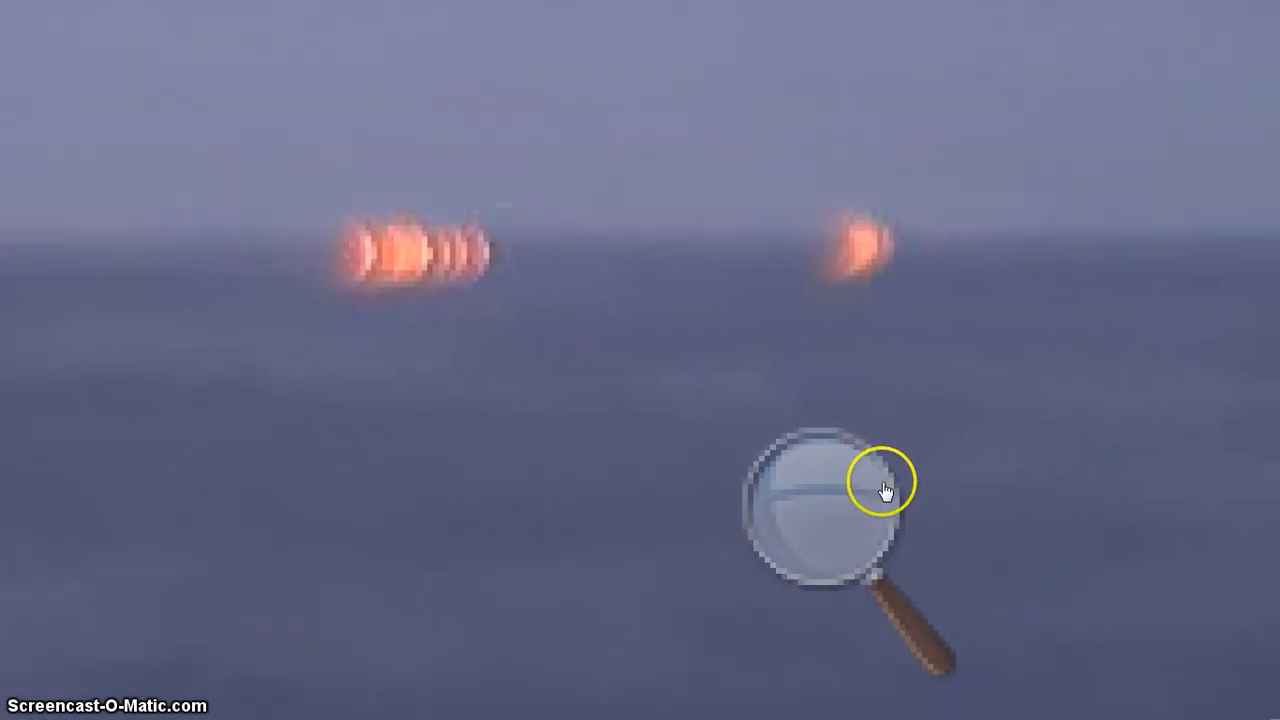
mouse_move(778, 480)
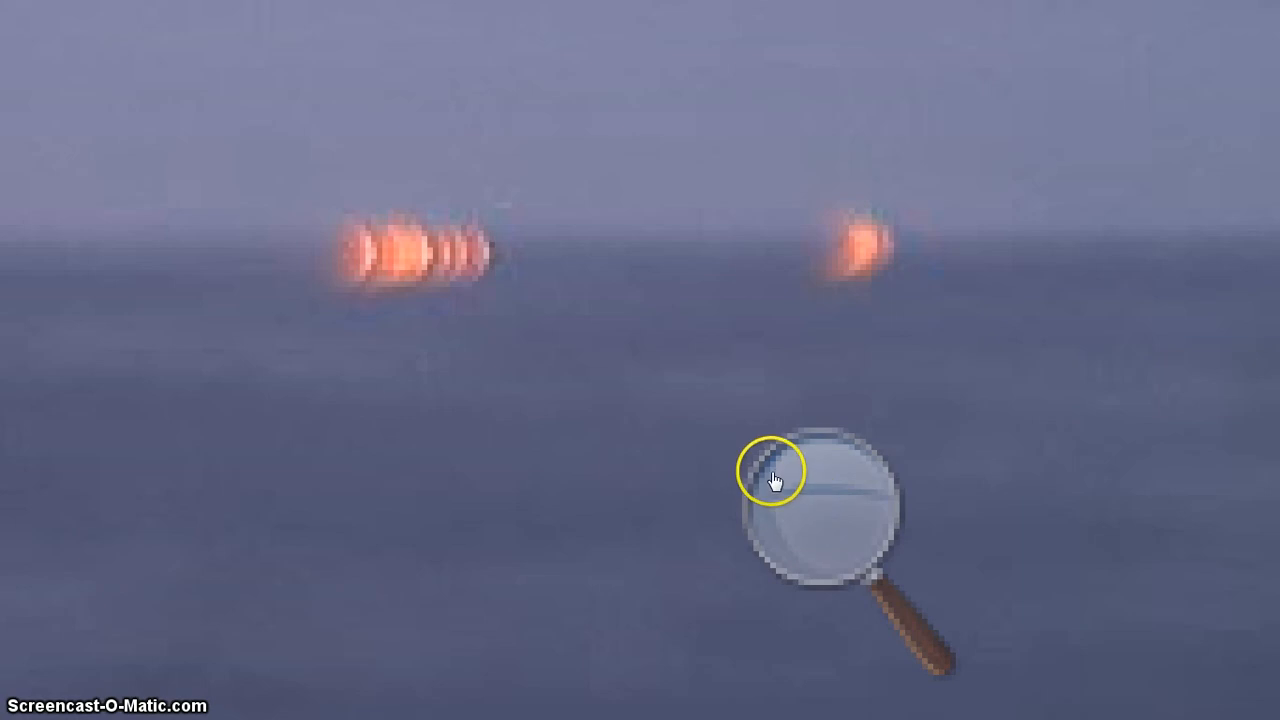
mouse_move(872, 494)
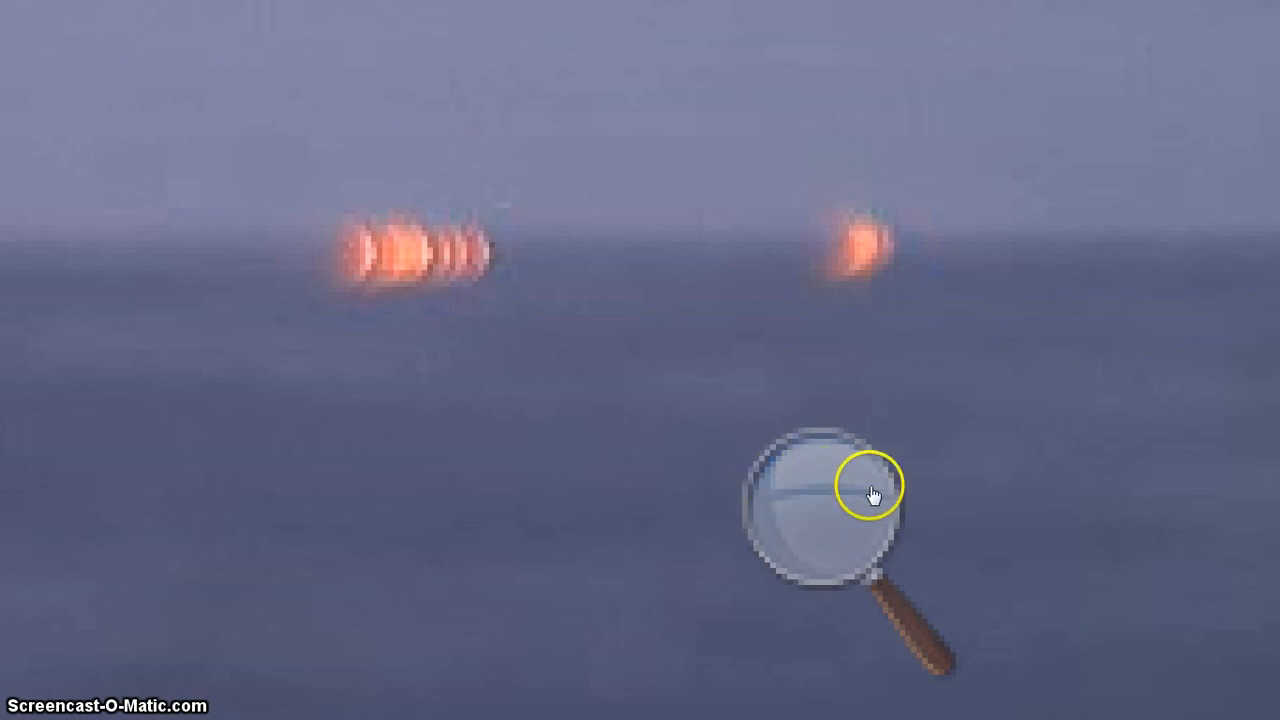